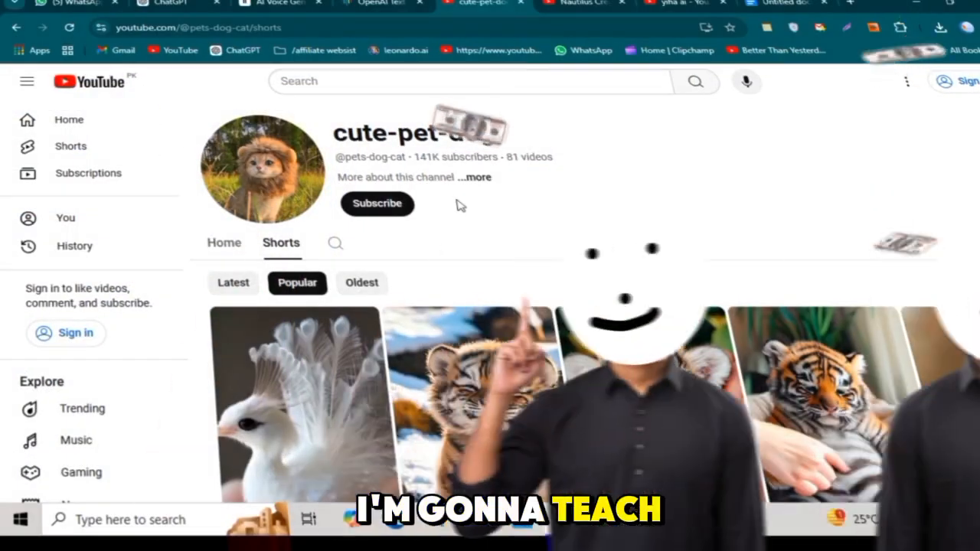
Step: Scroll through the AI animal Shorts and open the Nautilus Creations channel page
scroll("down", 3)
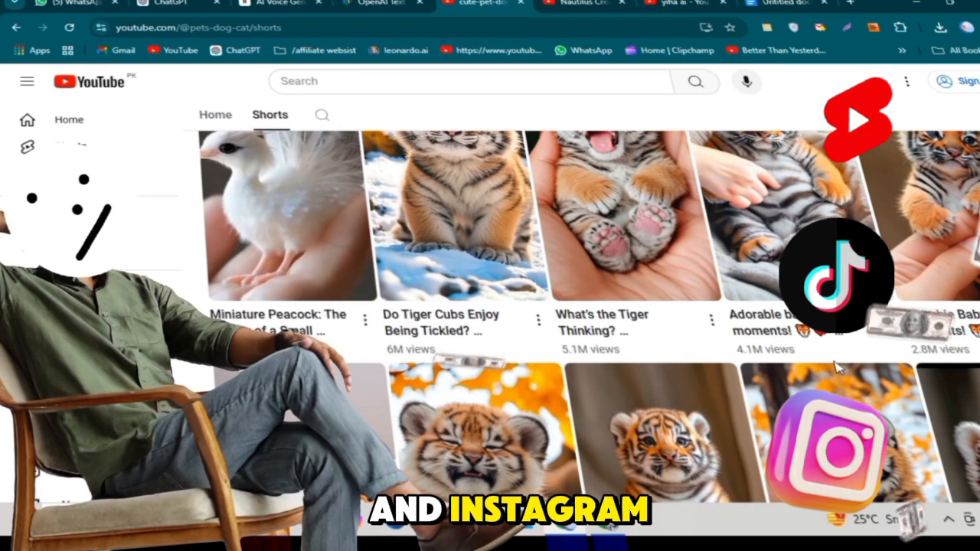
scroll("down", 3)
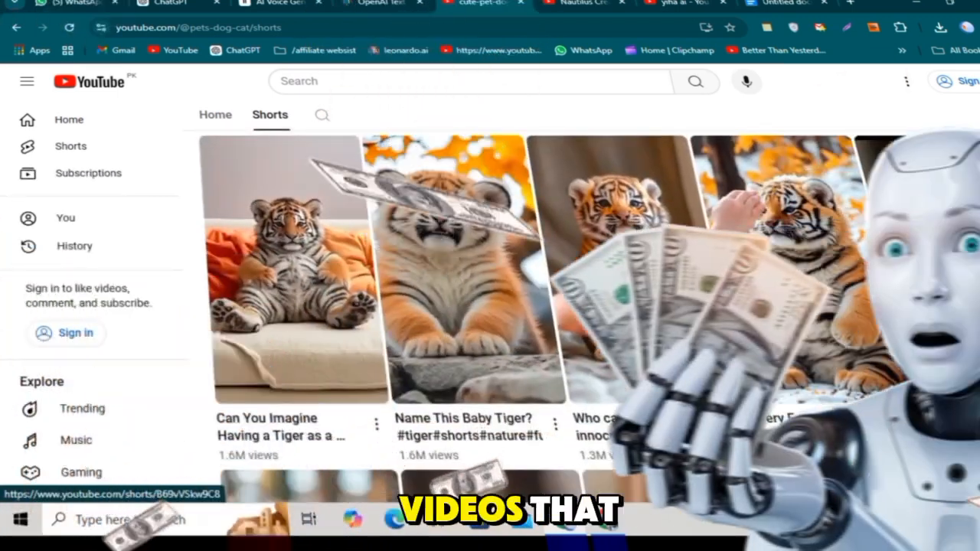
scroll("down", 3)
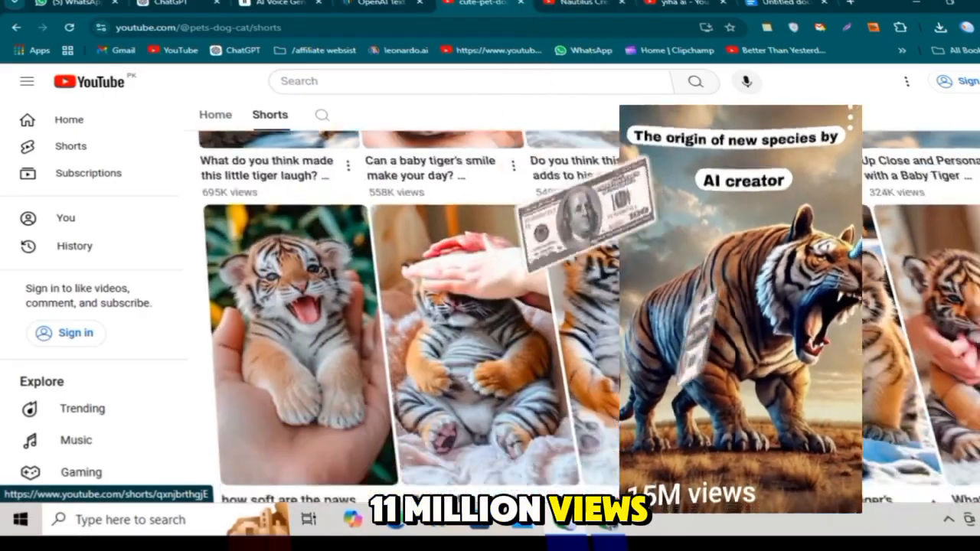
left_click(582, 6)
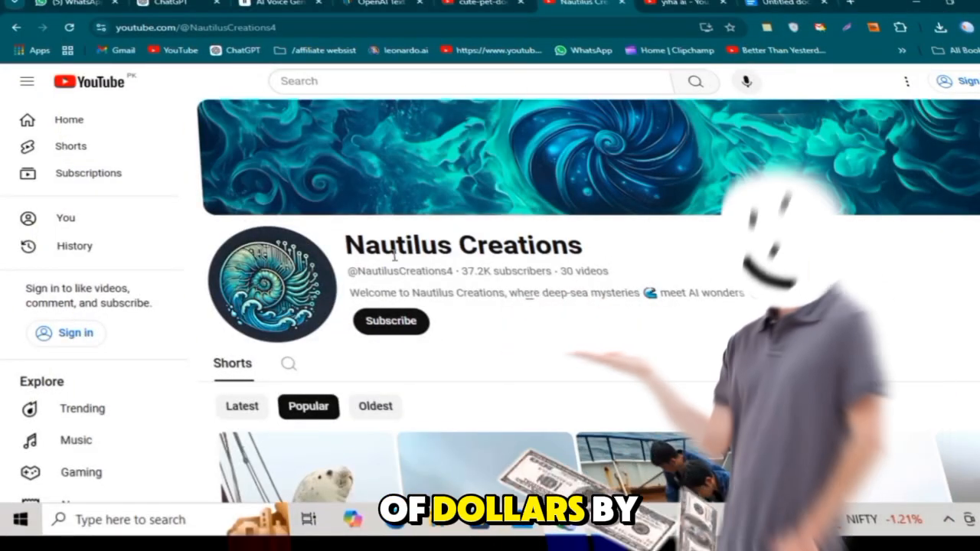
Step: Watch more AI animal Shorts, then return to the Nautilus Creations channel page
scroll("down", 3)
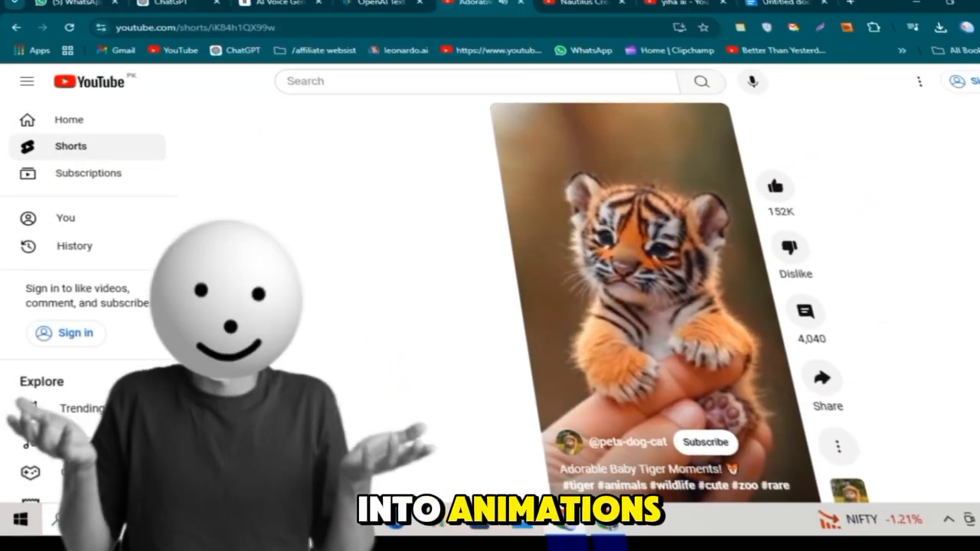
scroll("down", 3)
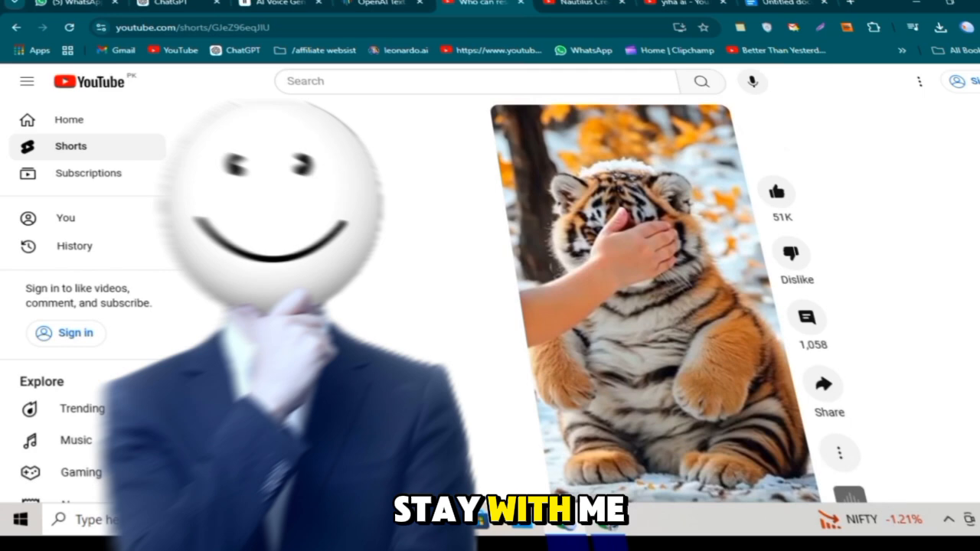
scroll("down", 3)
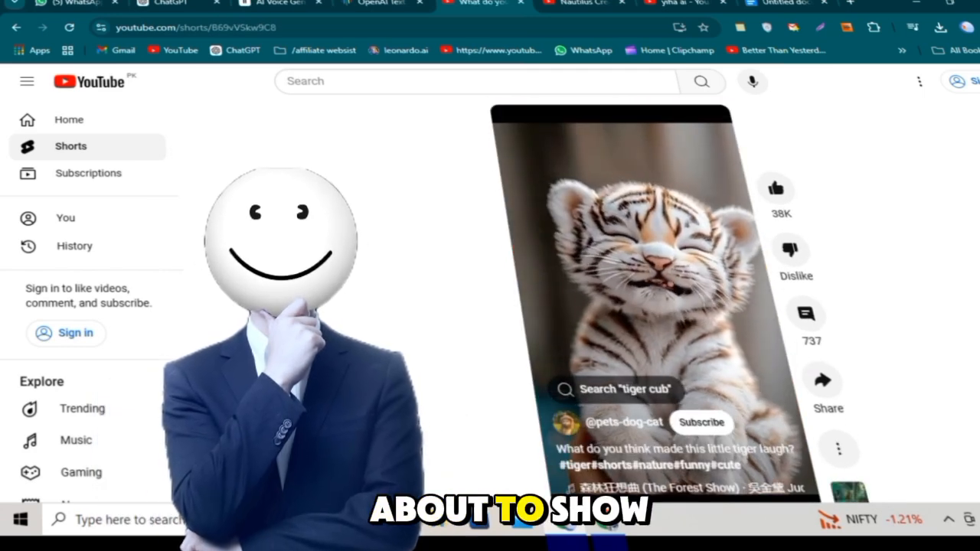
scroll("down", 3)
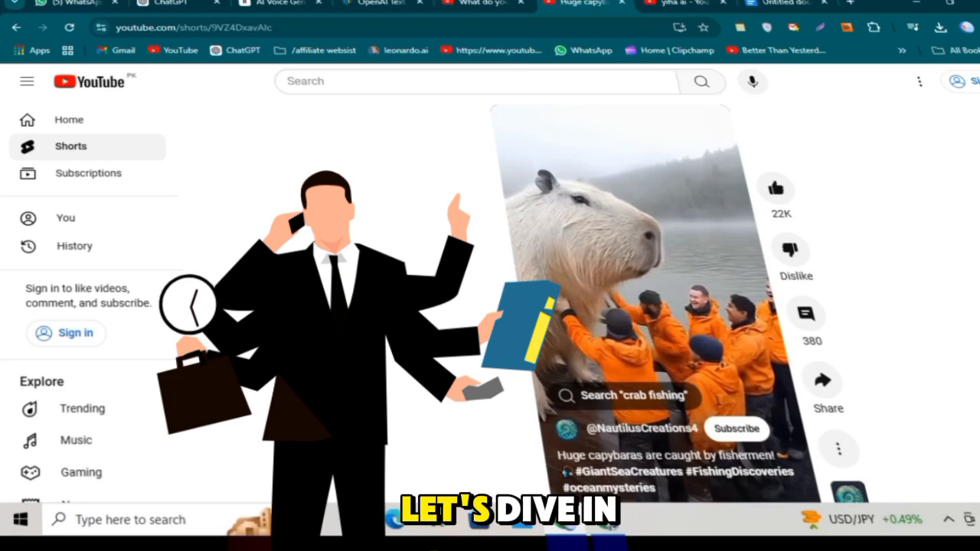
scroll("down", 3)
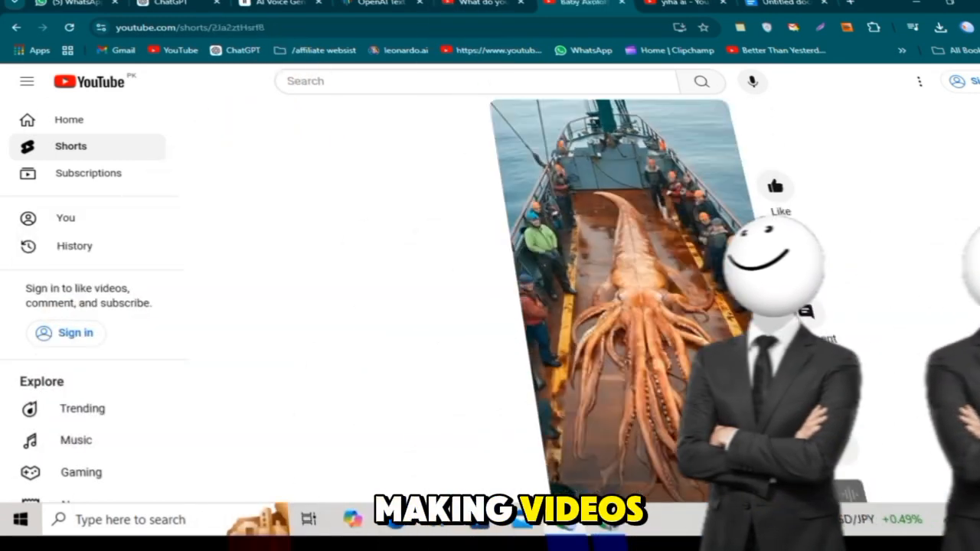
scroll("down", 3)
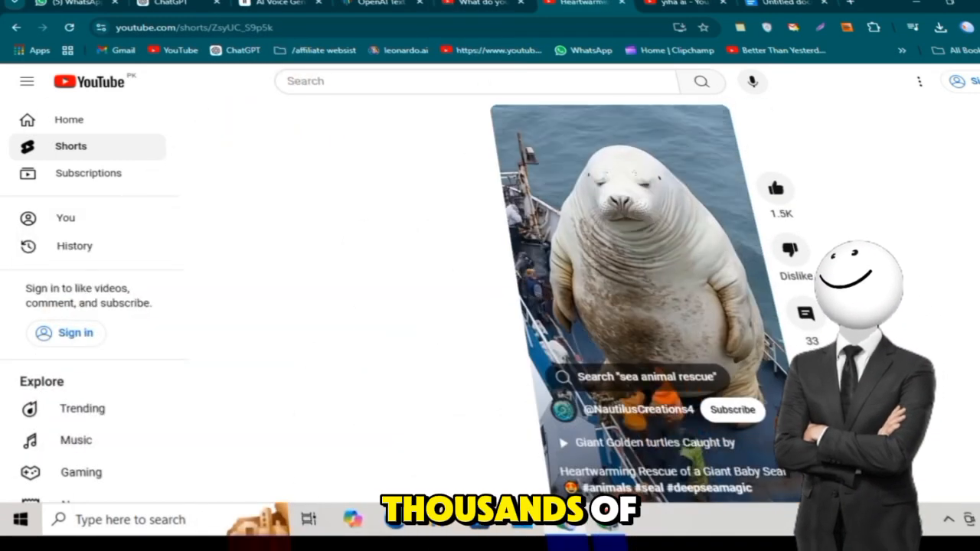
left_click(638, 409)
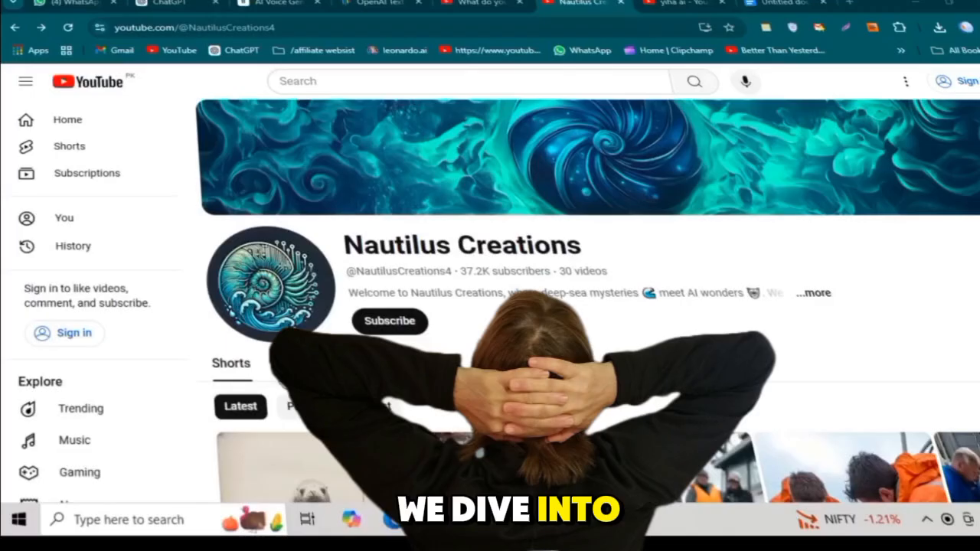
Step: Browse the Nexus Clips Events, Tutorials and Sports example clip categories
scroll("down", 3)
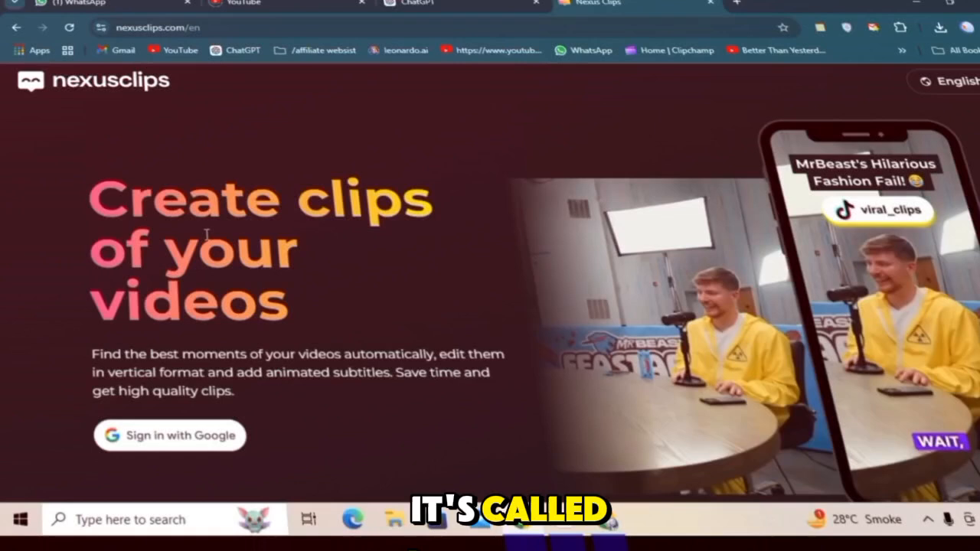
scroll("down", 3)
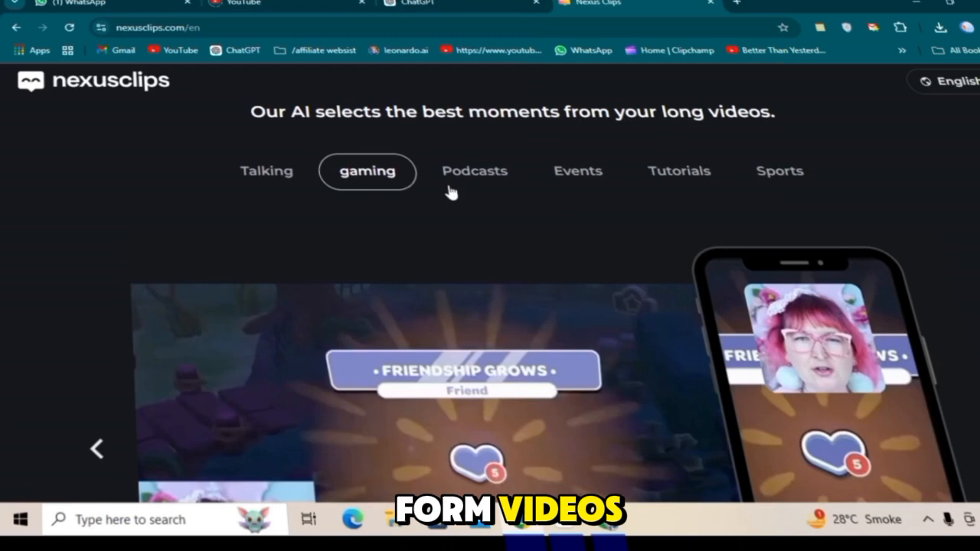
left_click(577, 170)
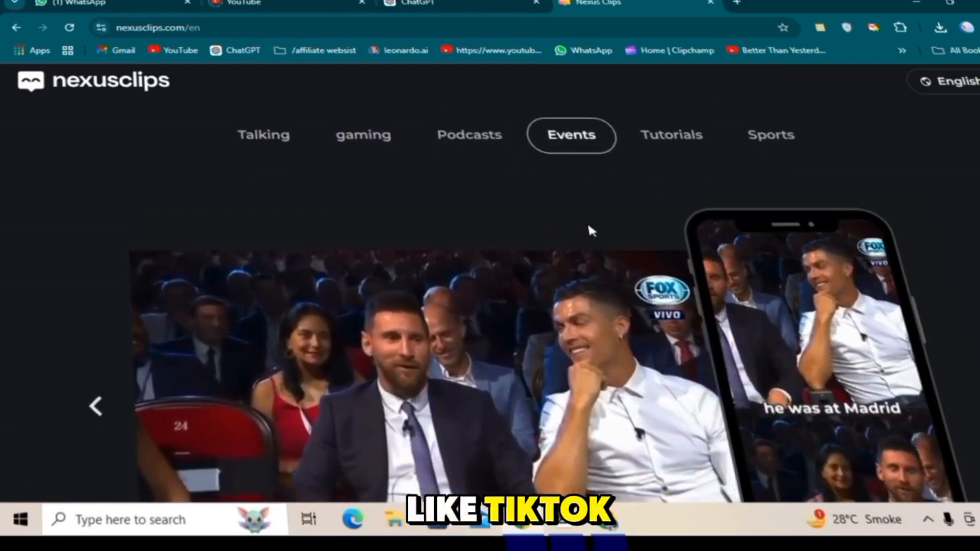
left_click(669, 126)
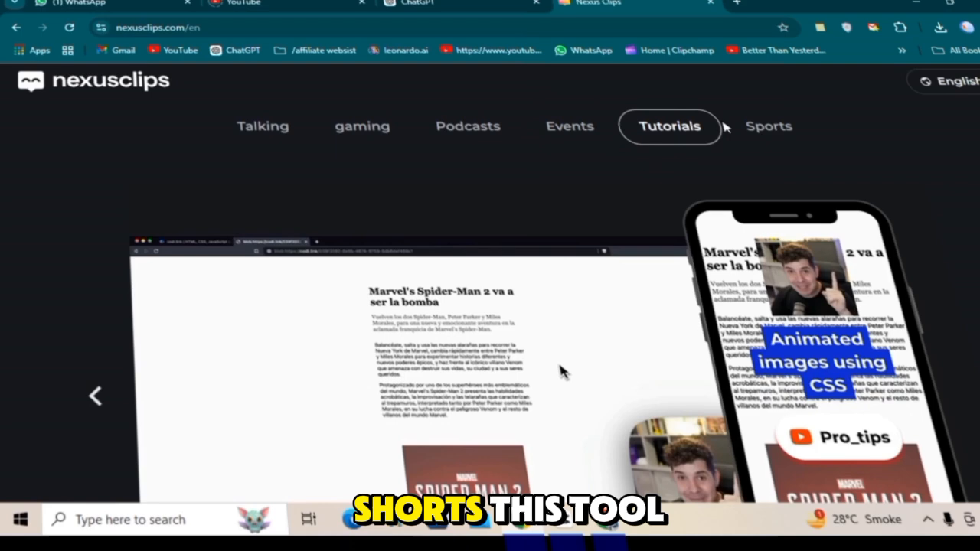
left_click(769, 126)
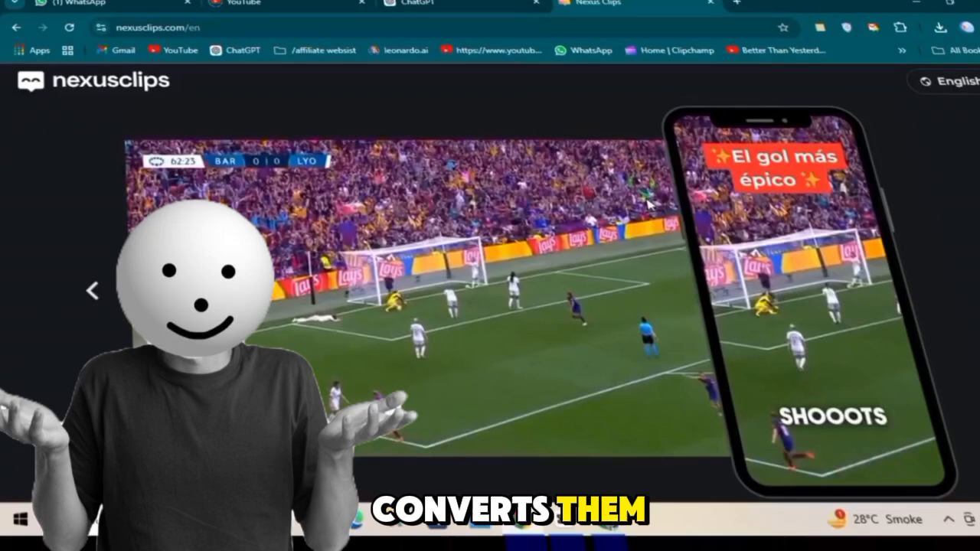
Step: Scroll through the Nexus Clips features while moment detection runs on a submitted YouTube video
scroll("down", 3)
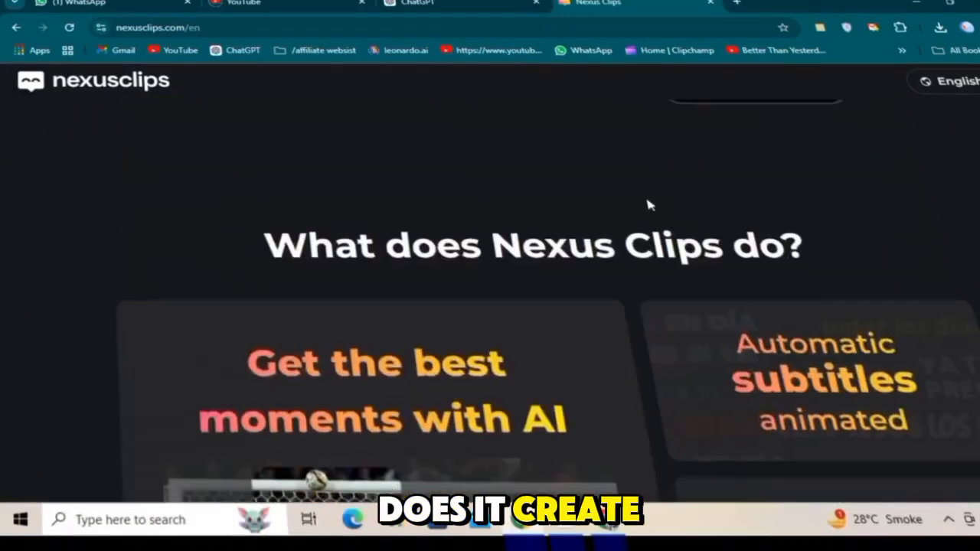
scroll("down", 3)
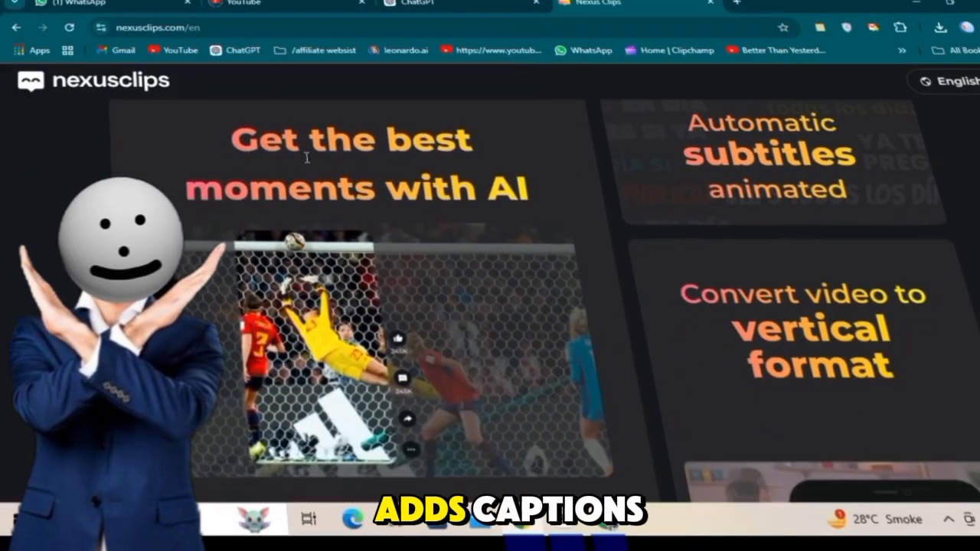
scroll("down", 3)
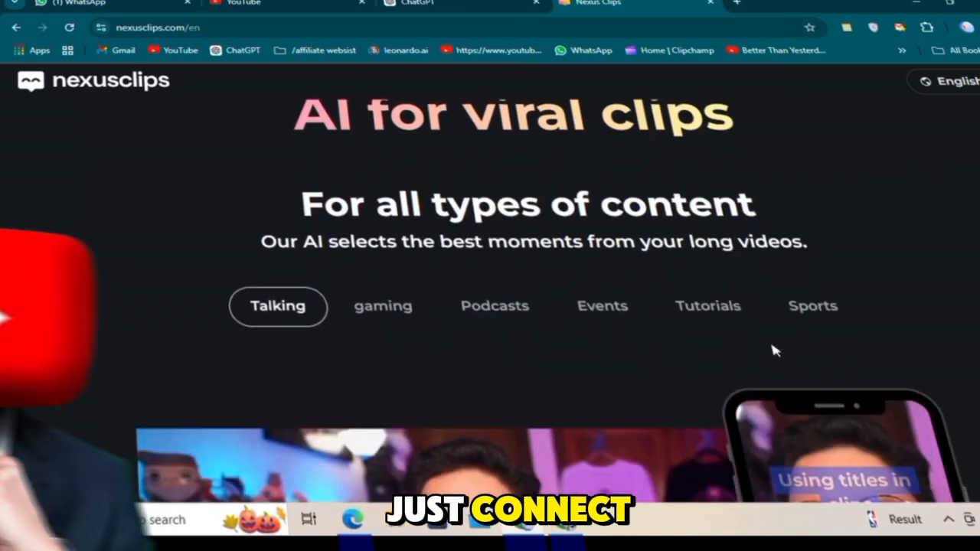
scroll("down", 3)
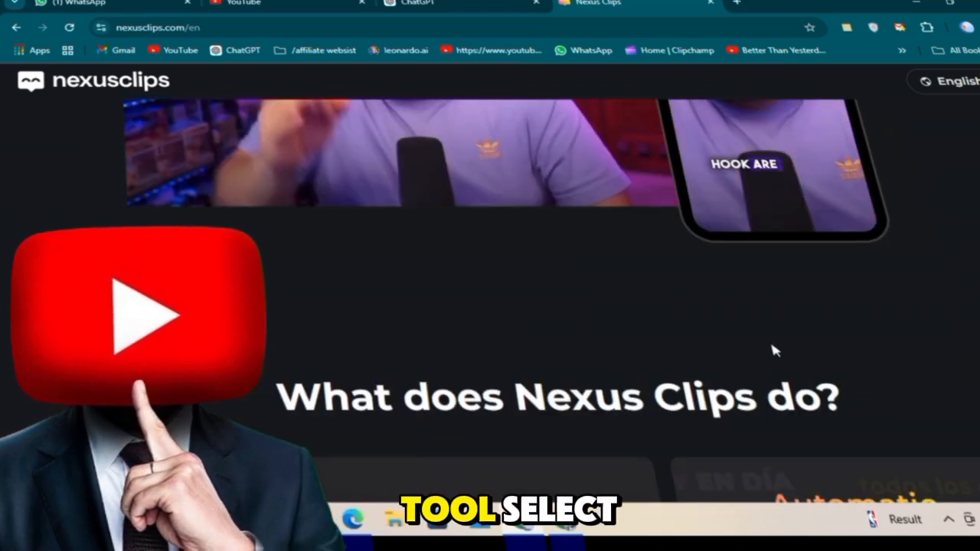
scroll("down", 3)
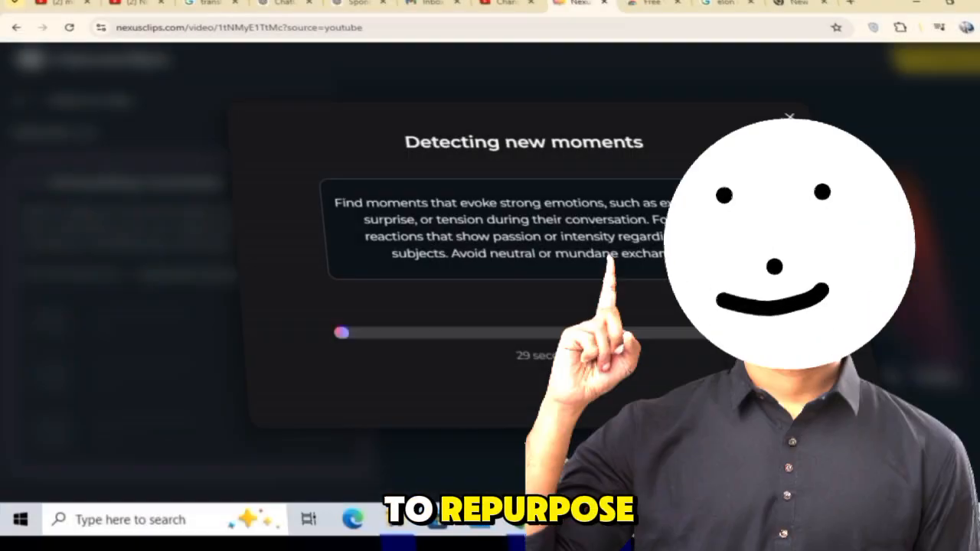
Step: Review the Hook and Subtitles settings, then apply the Double split-screen framing
left_click(790, 116)
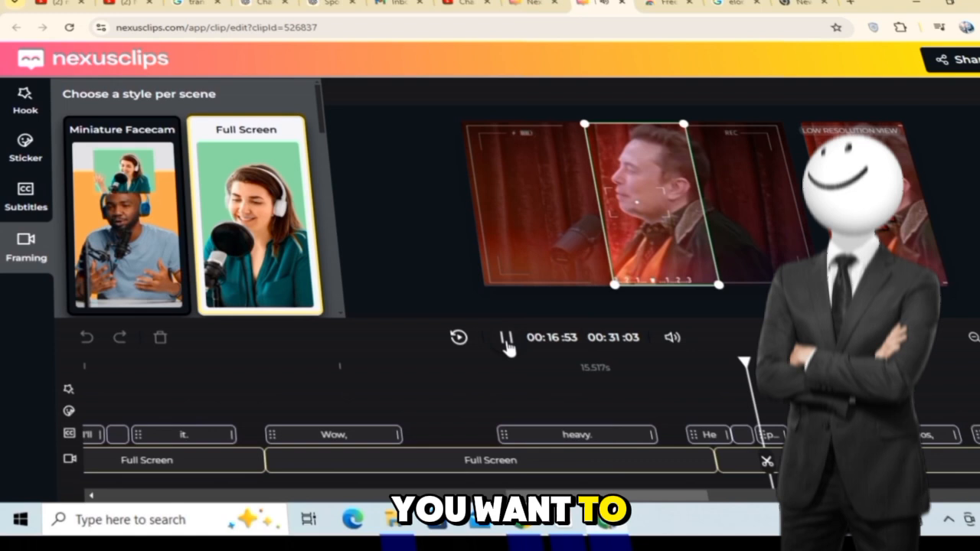
left_click(25, 99)
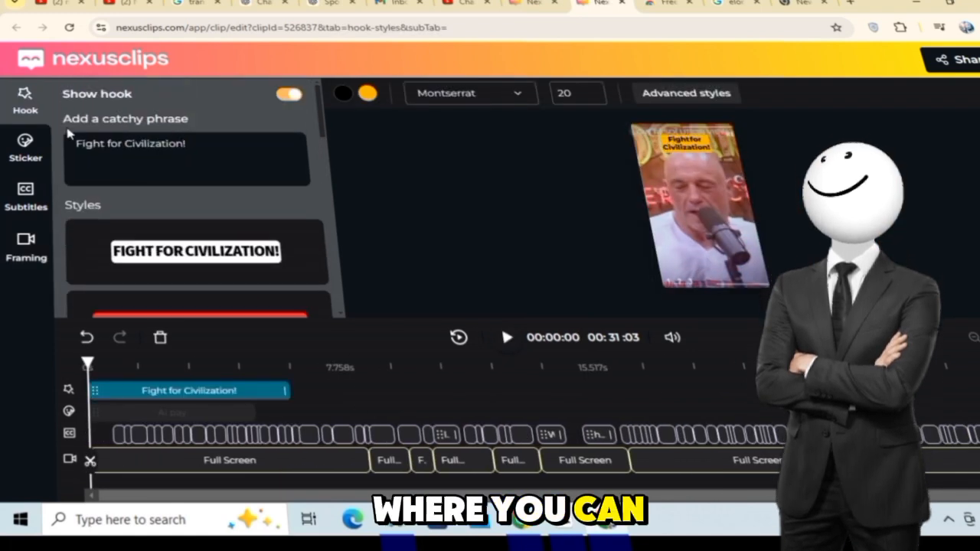
left_click(27, 197)
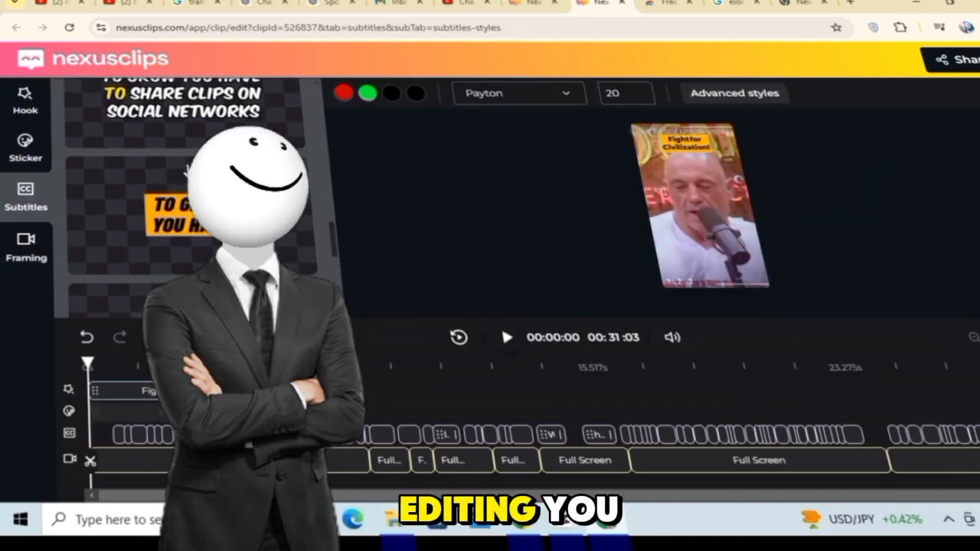
left_click(25, 247)
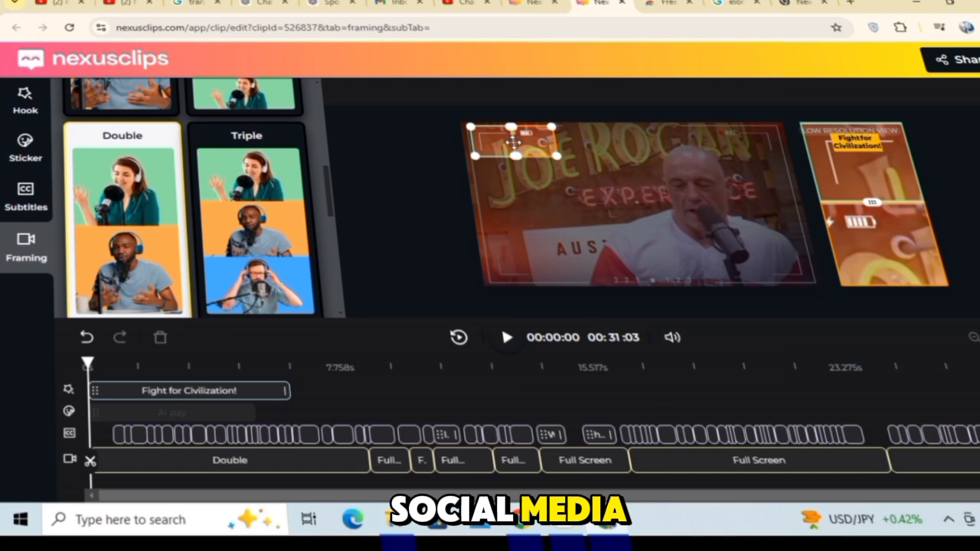
left_click(543, 361)
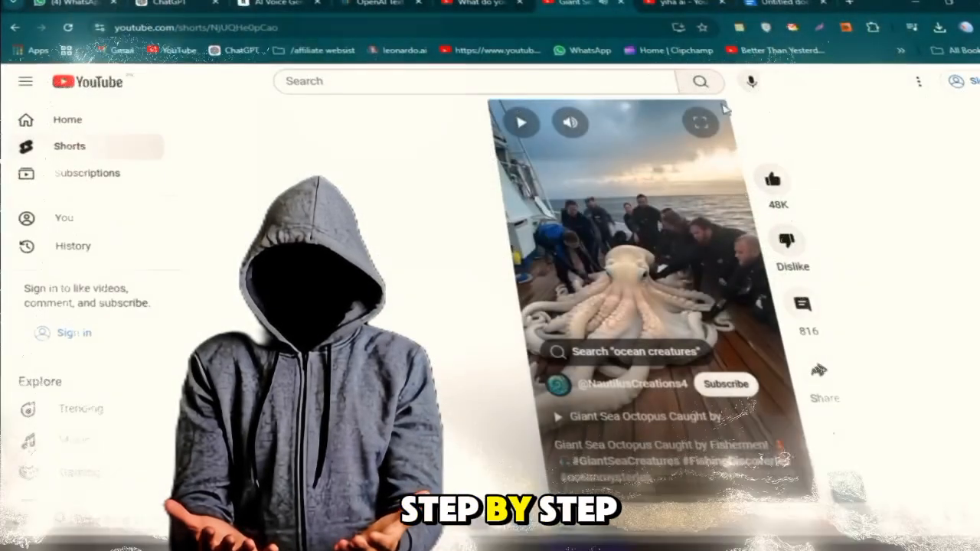
Step: Open the 'Giant Sea Octopus Caught by Fishermen' YouTube Short
left_click(700, 122)
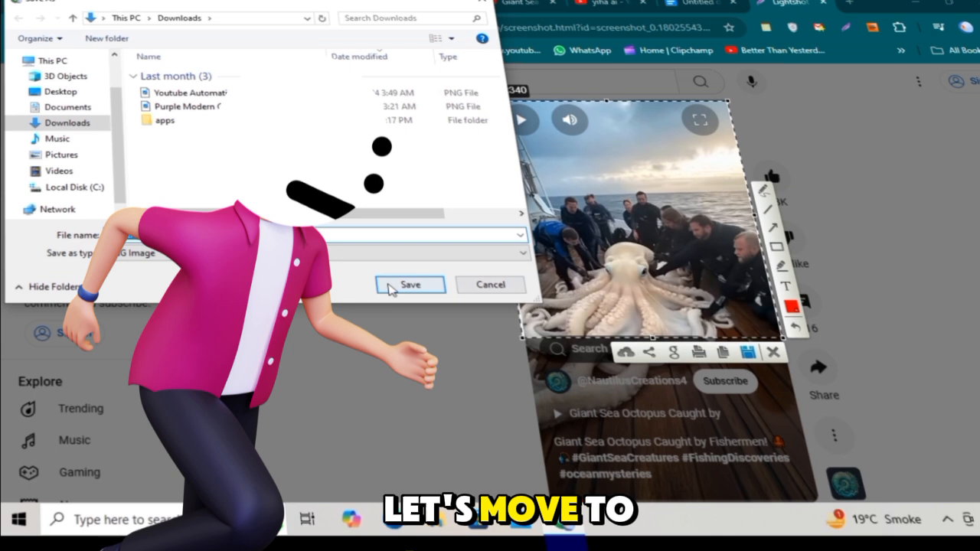
Step: Save the Lightshot octopus capture as a PNG in Downloads
left_click(409, 284)
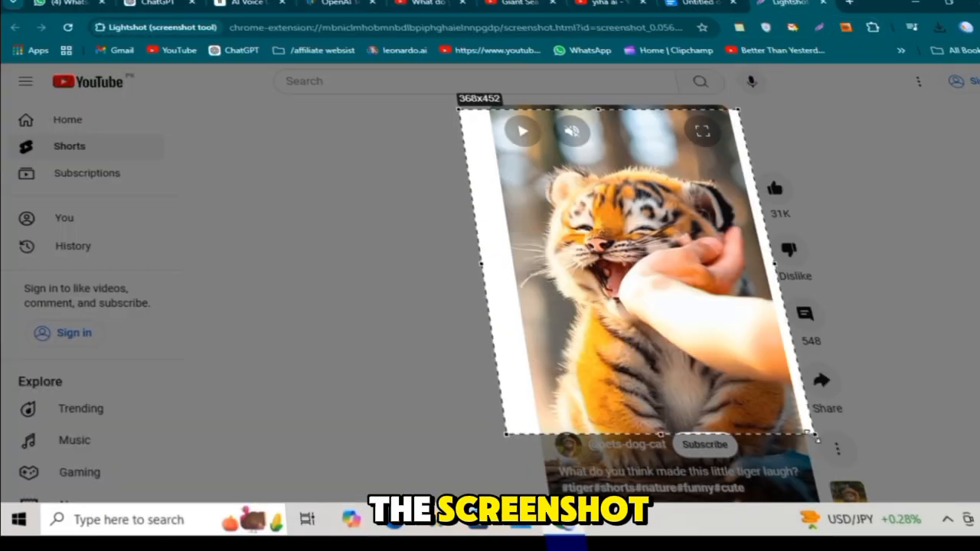
left_click(766, 13)
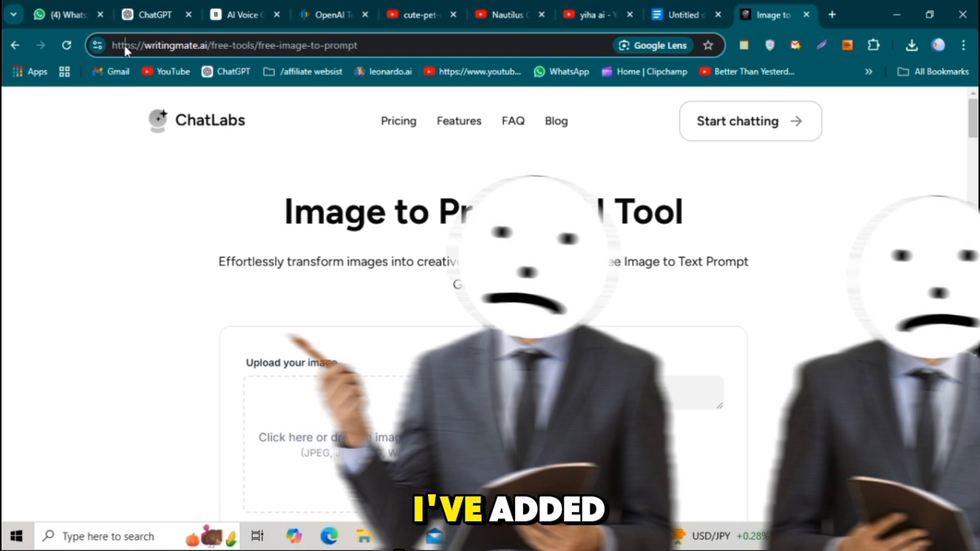
Step: Upload the octopus screenshot to Image to Prompt and generate a prompt
scroll("down", 3)
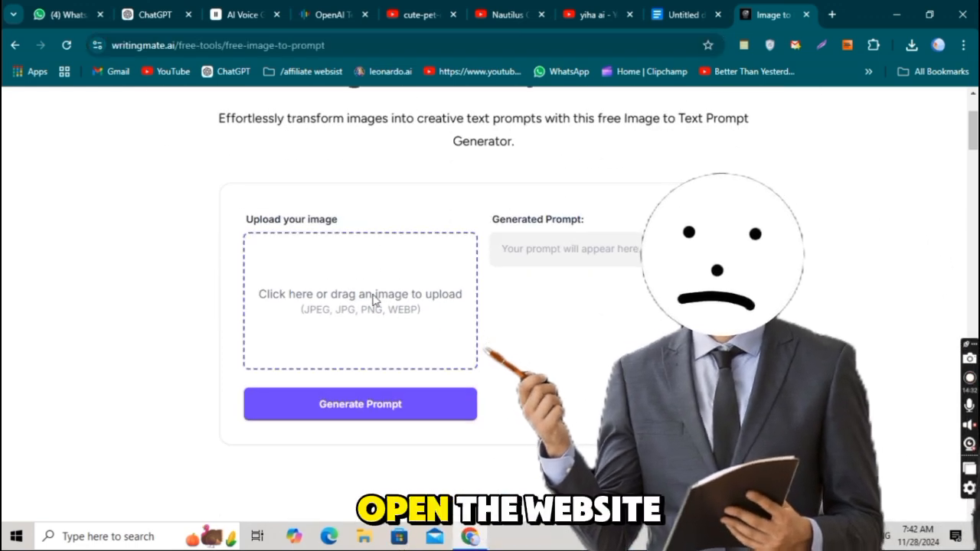
left_click(360, 299)
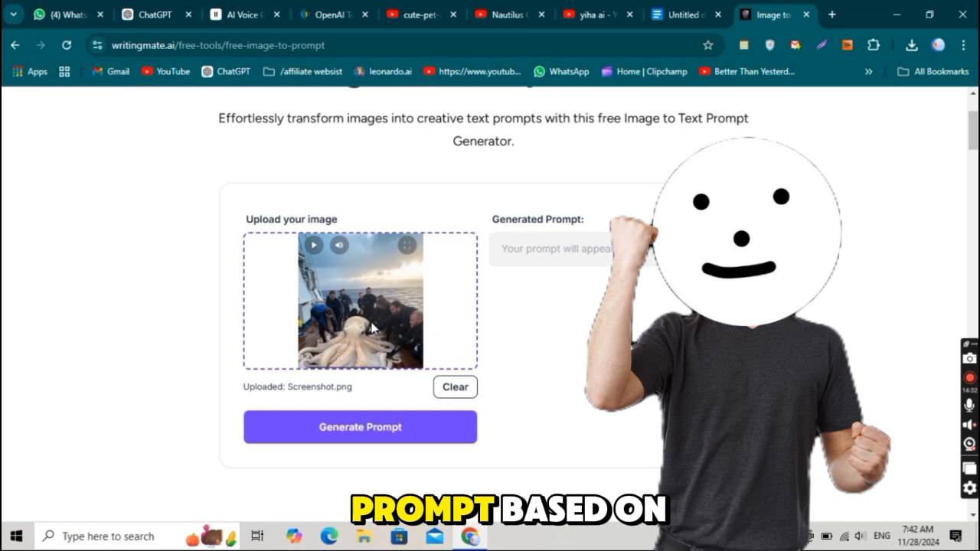
left_click(360, 427)
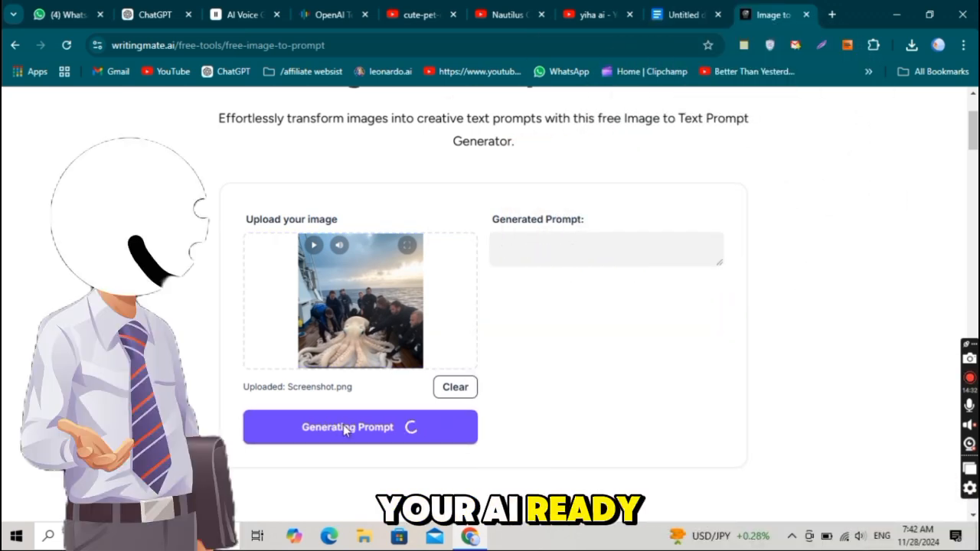
left_click(360, 427)
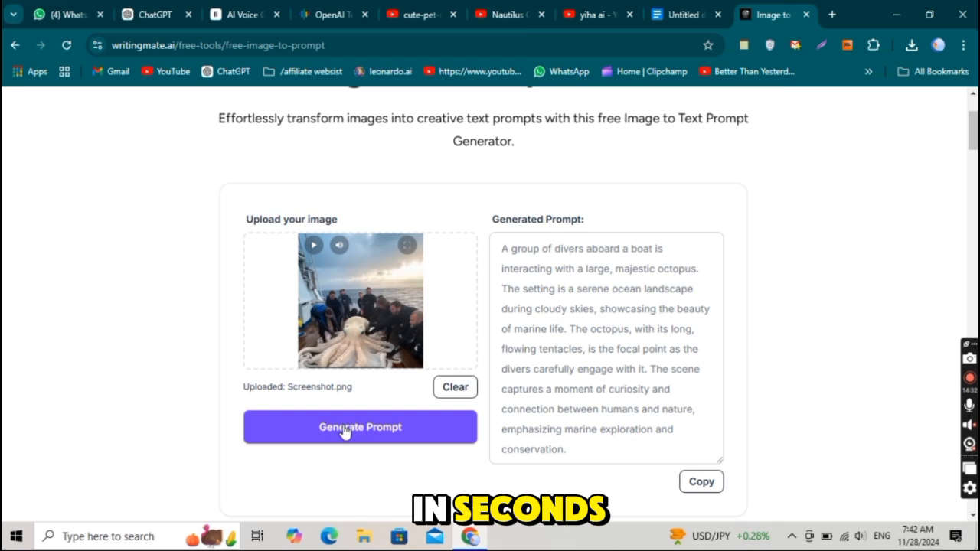
Step: Regenerate a second version of the divers-and-octopus prompt and copy it
scroll("down", 3)
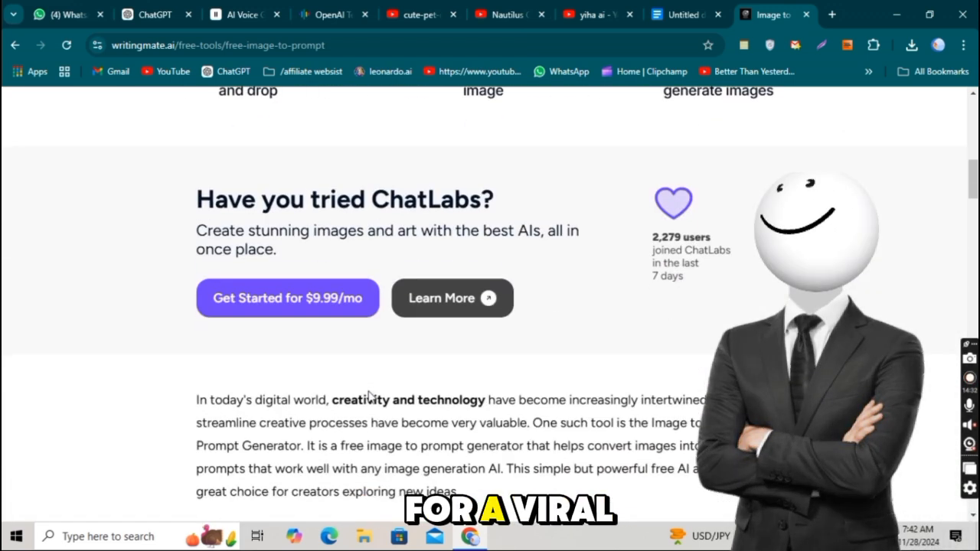
scroll("up", 3)
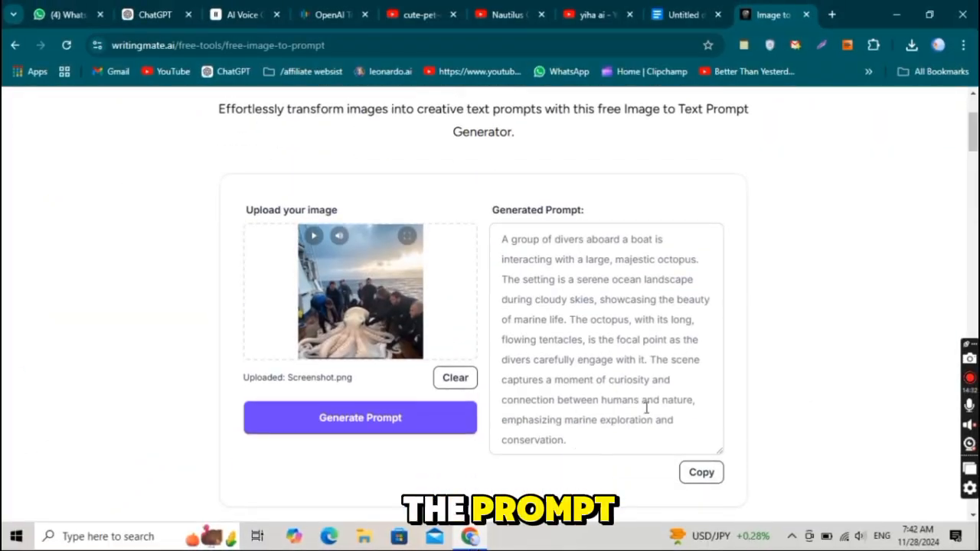
left_click(701, 471)
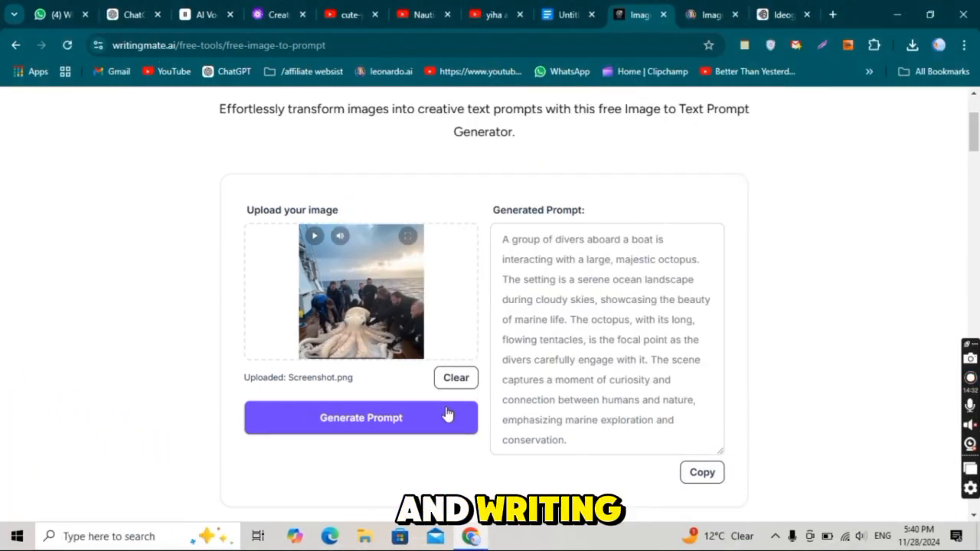
left_click(361, 417)
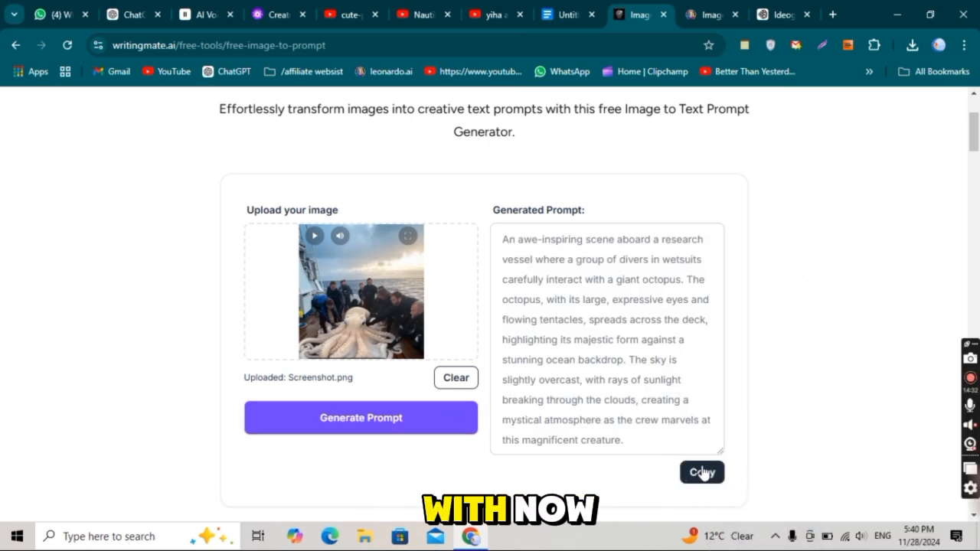
left_click(782, 14)
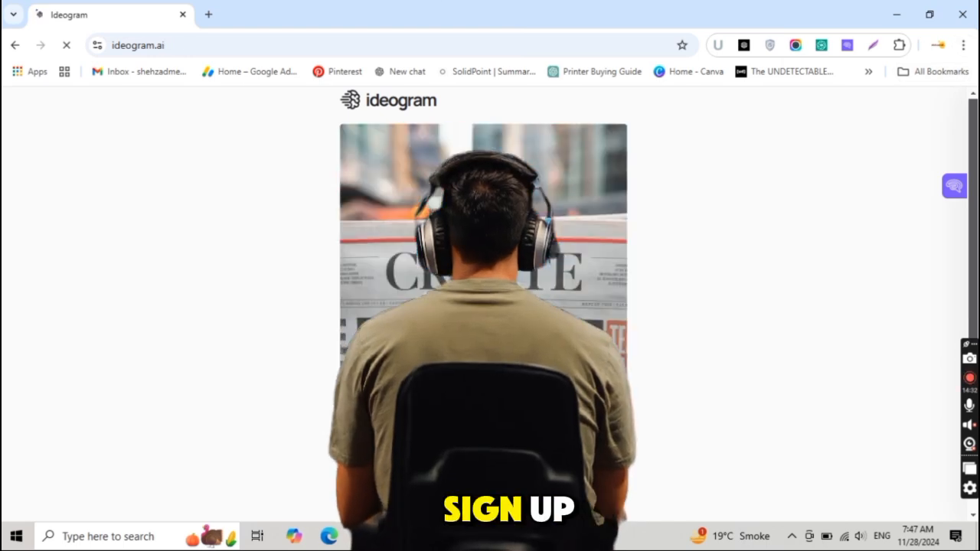
Step: Sign in with Google and generate realistic 9:16 Ideogram images from the pasted octopus prompt
left_click(508, 509)
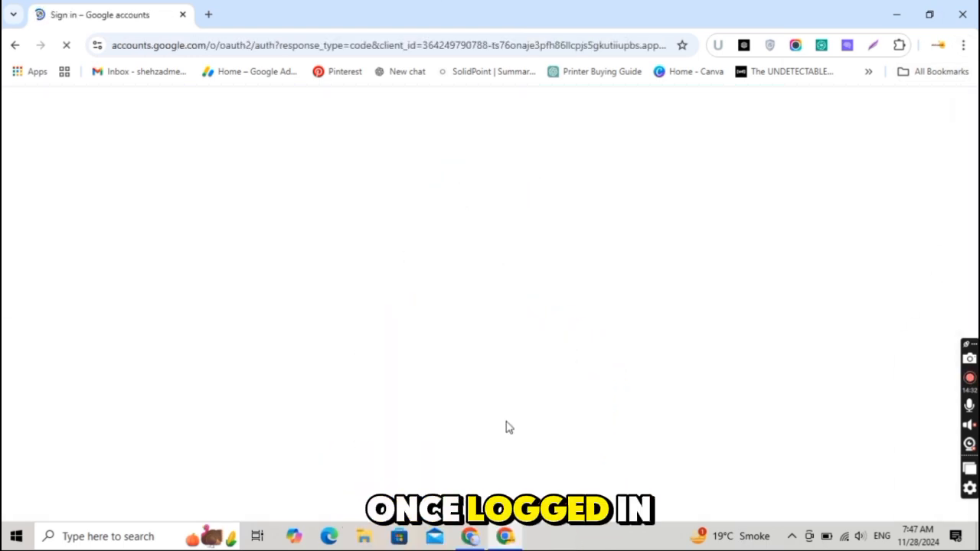
right_click(169, 201)
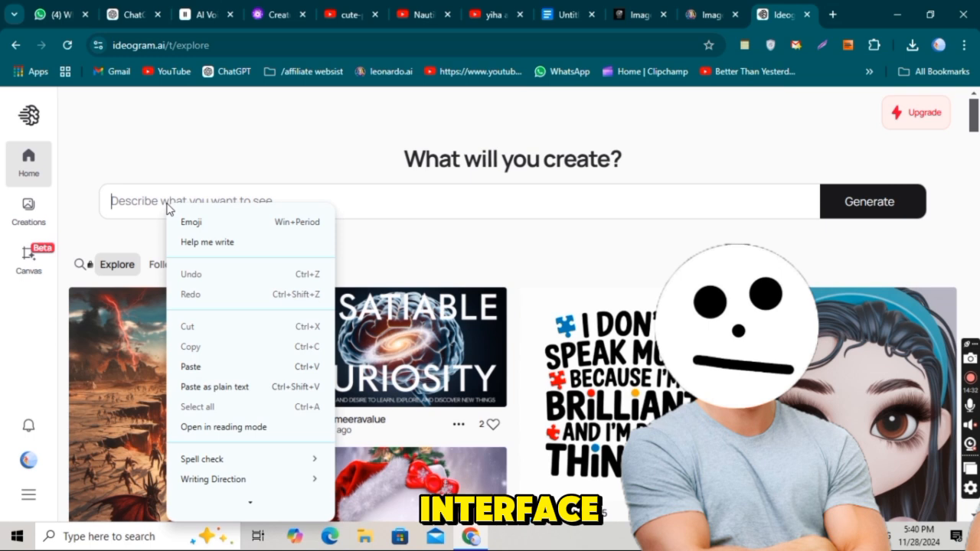
left_click(190, 366)
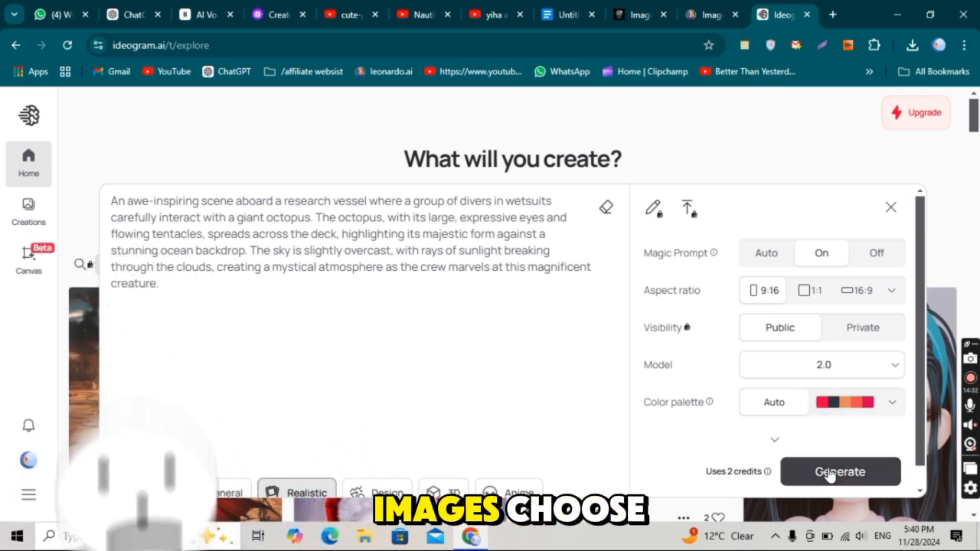
left_click(839, 472)
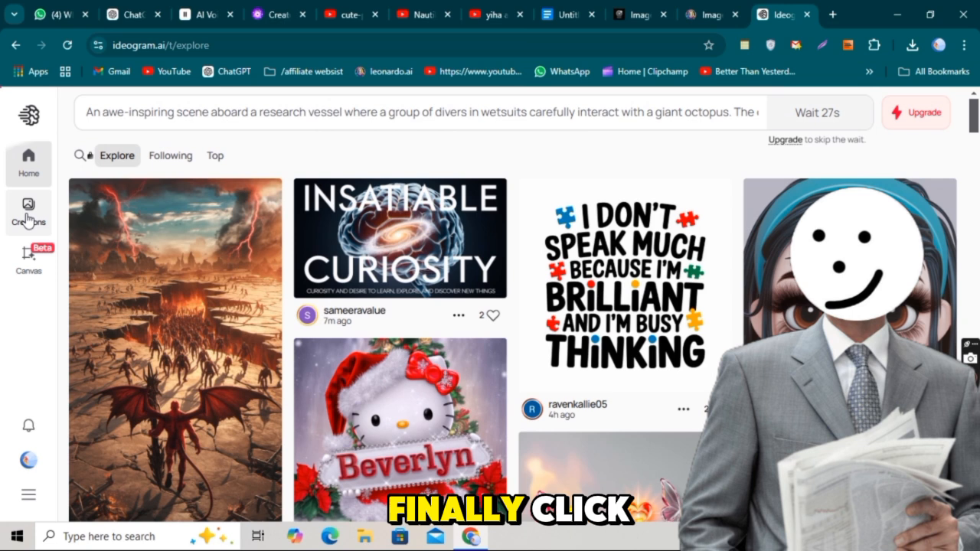
left_click(28, 212)
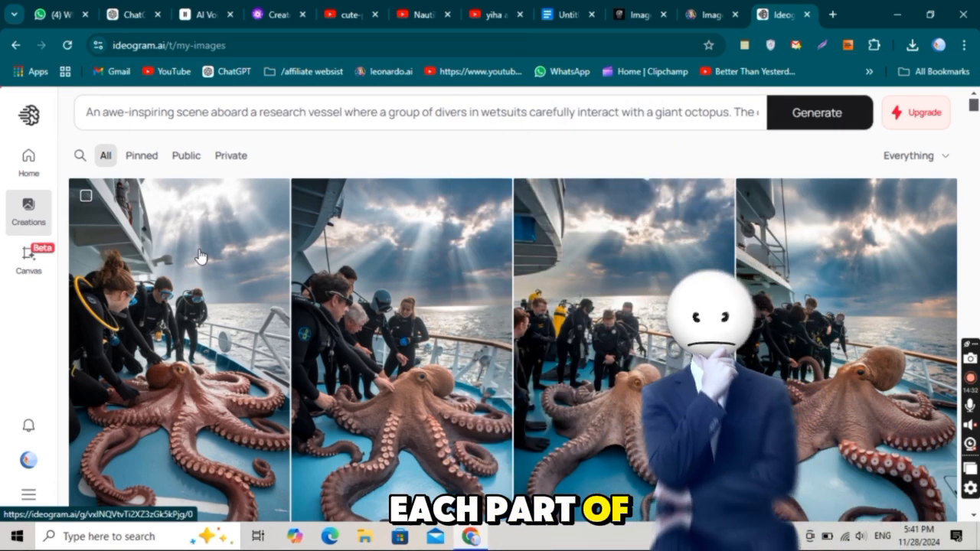
Step: Bring up the four new fishermen-and-octopus boat images and select all four
left_click(819, 112)
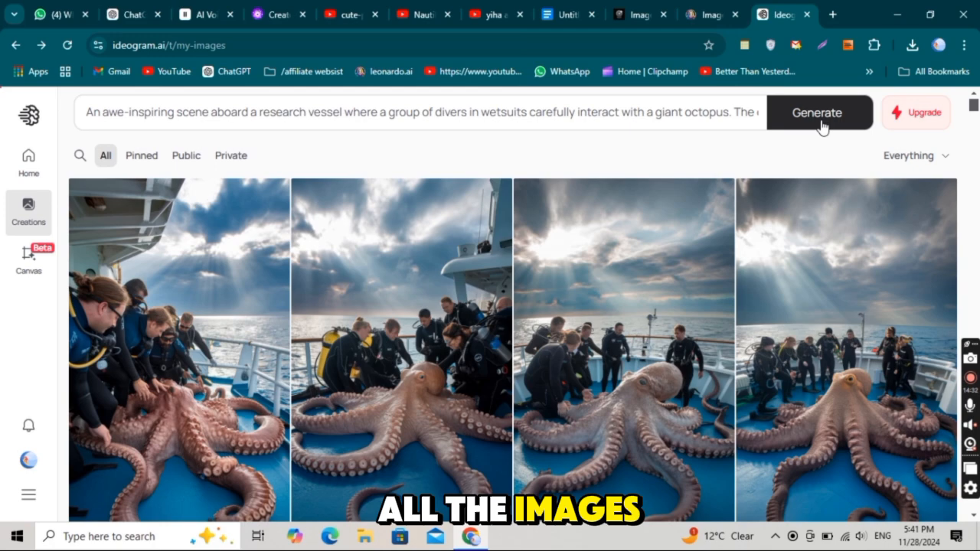
left_click(416, 14)
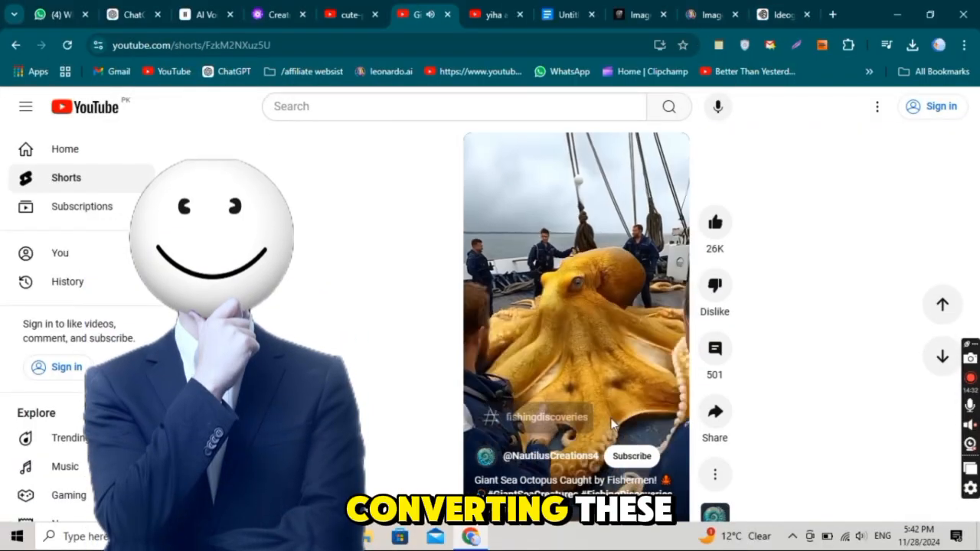
left_click(782, 14)
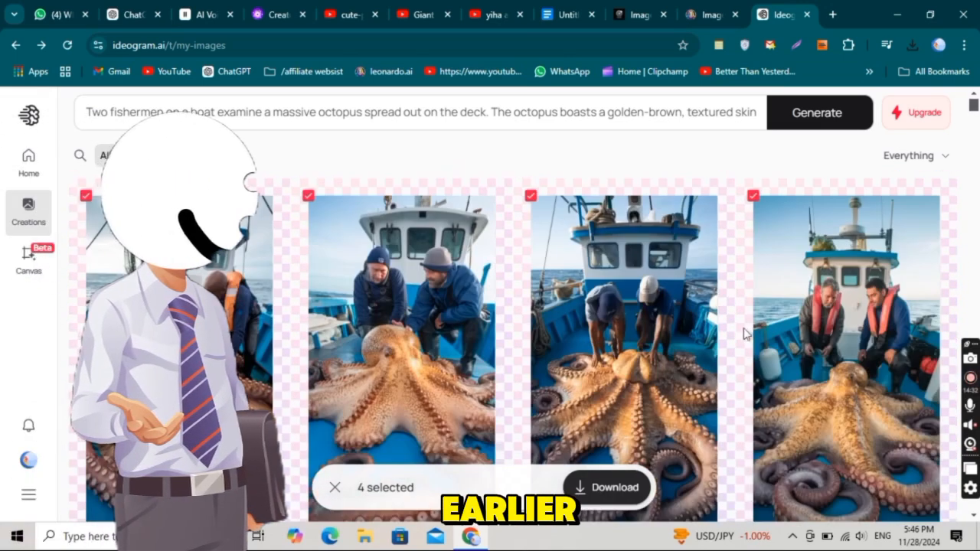
Step: Download the four selected octopus images from Ideogram Creations
left_click(607, 487)
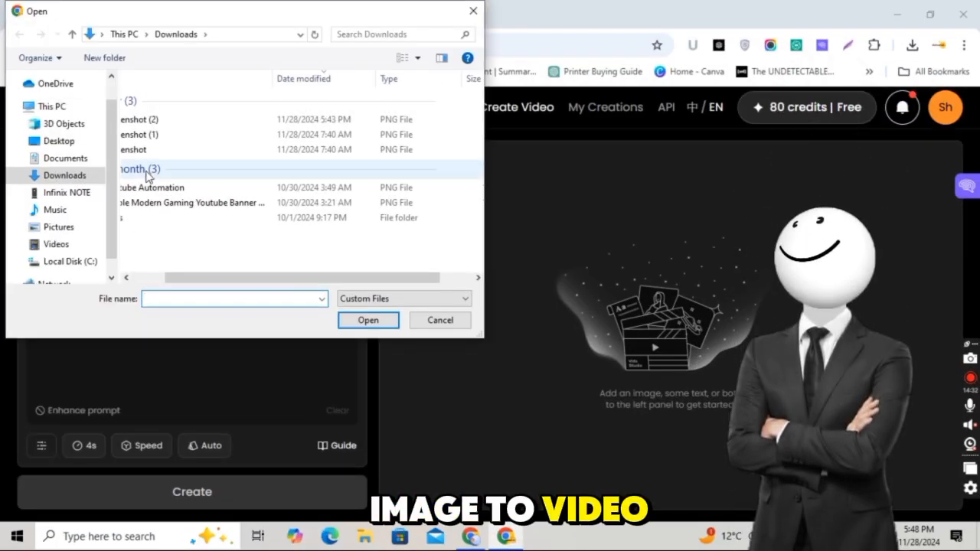
mouse_move(472, 11)
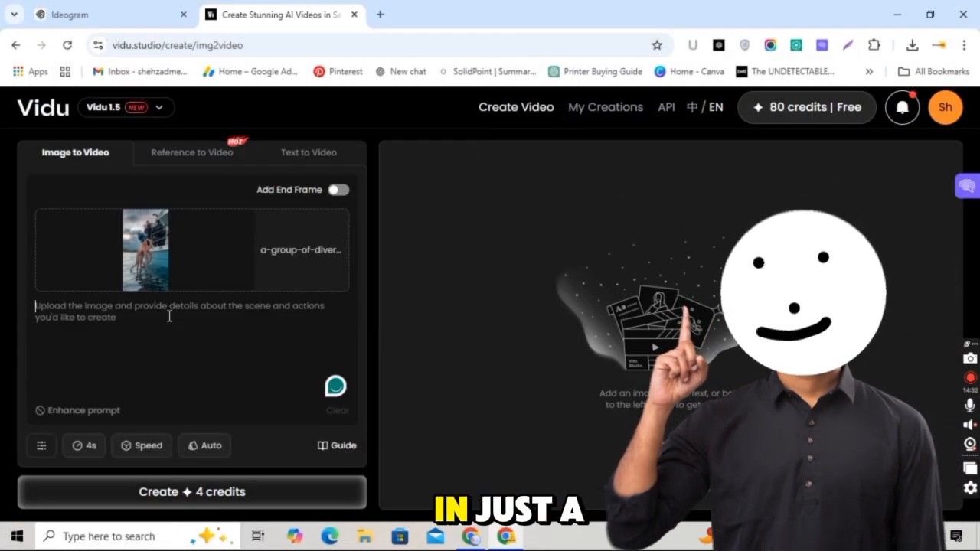
Step: Enter the divers-and-octopus scene prompt and create a 4-second Vidu clip from the image
left_click(78, 410)
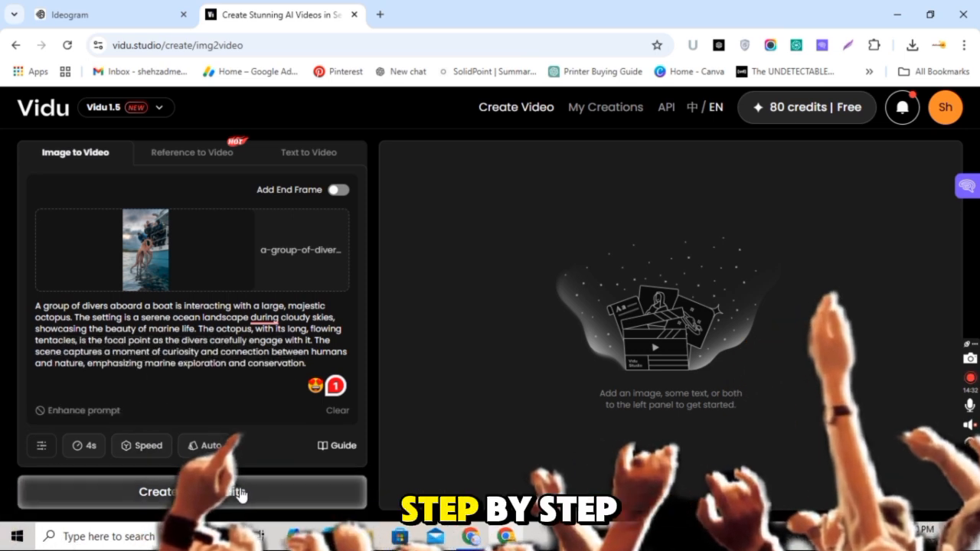
left_click(807, 107)
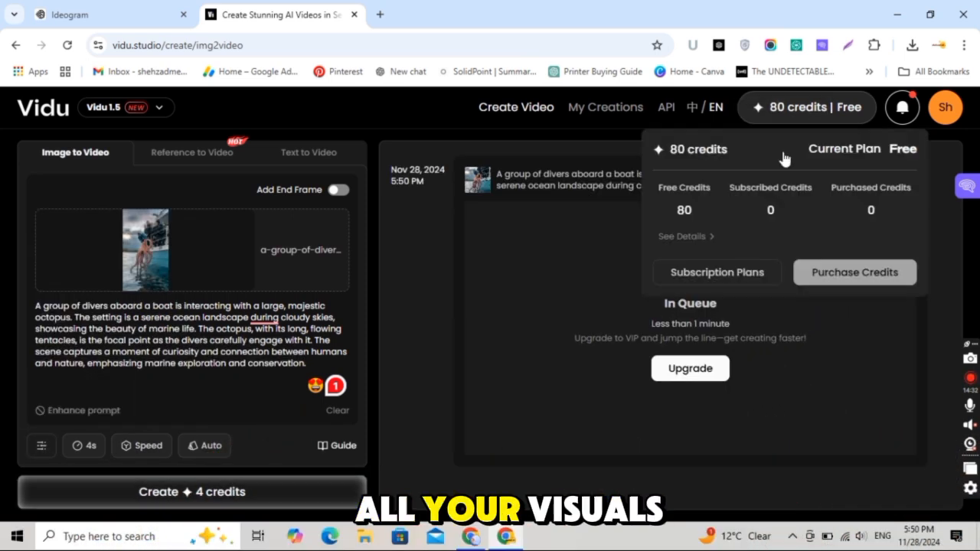
left_click(191, 492)
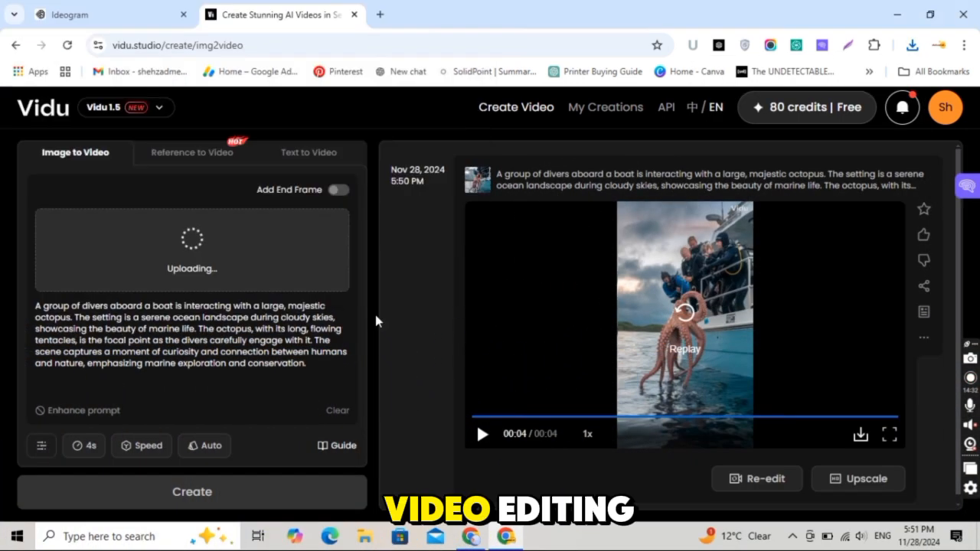
Step: Upload the two-fishermen octopus image from Saved Pictures as Vidu's next starting image
left_click(191, 491)
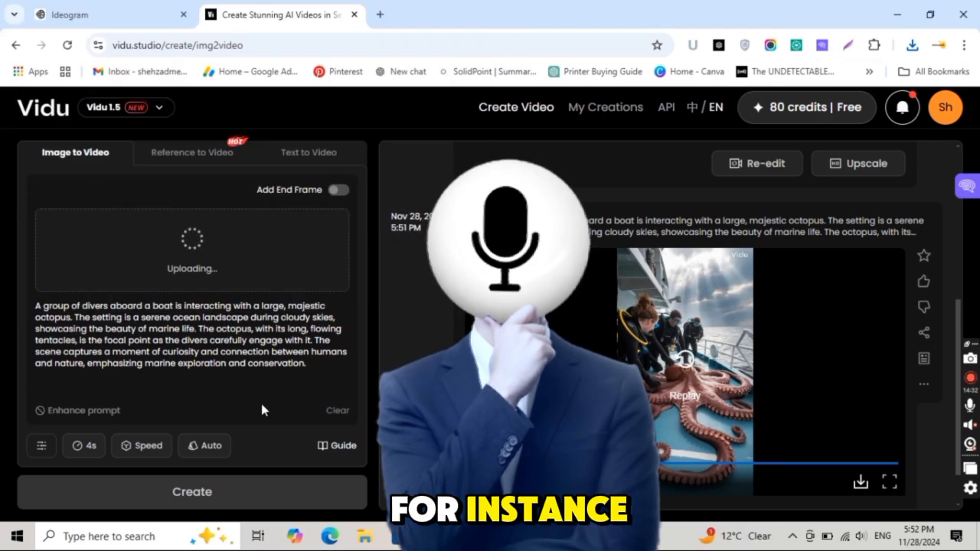
left_click(191, 491)
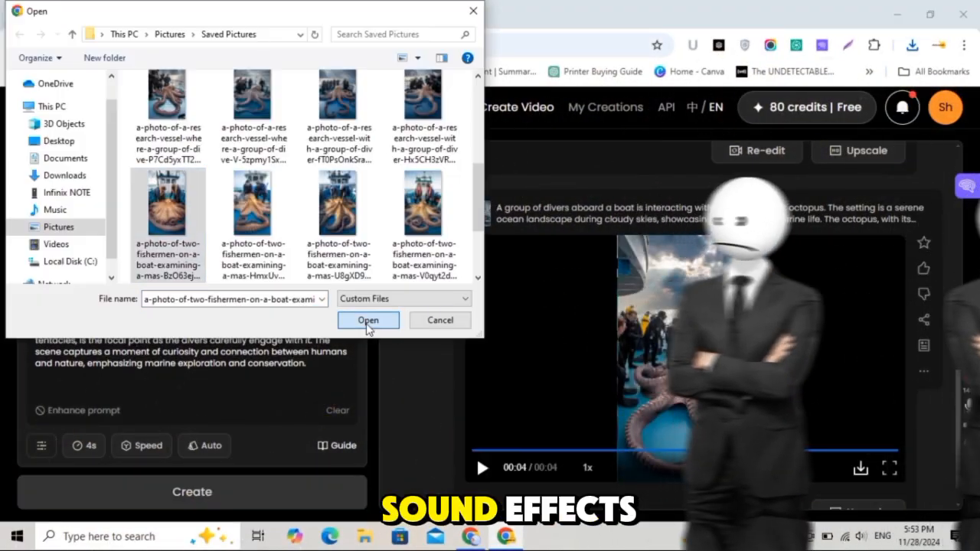
left_click(367, 320)
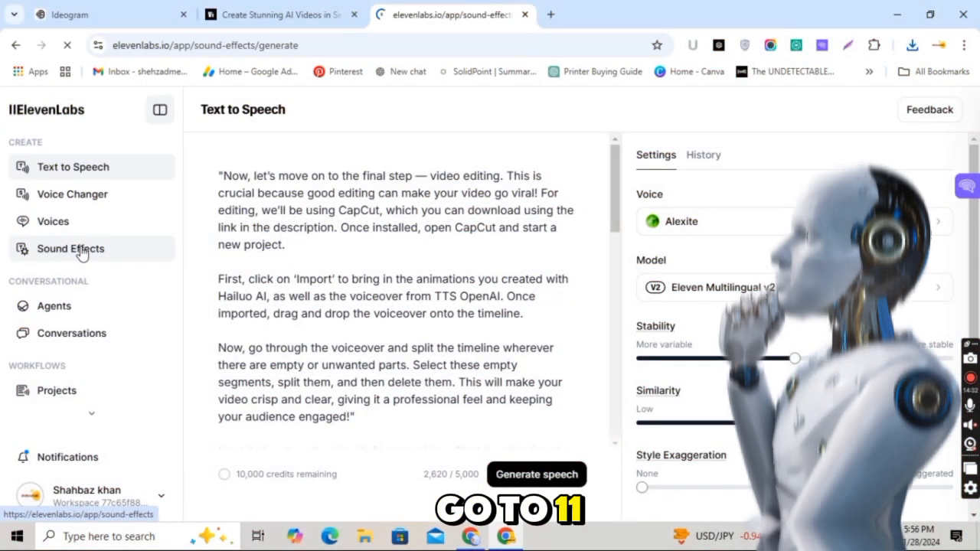
Step: Generate four sound effect takes from the divers-and-octopus prompt and preview the third take
left_click(70, 248)
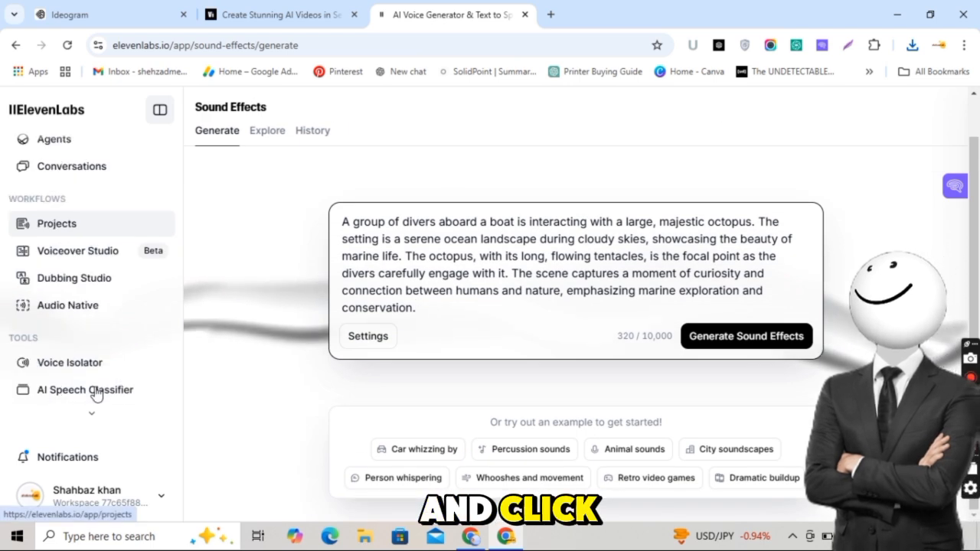
left_click(745, 335)
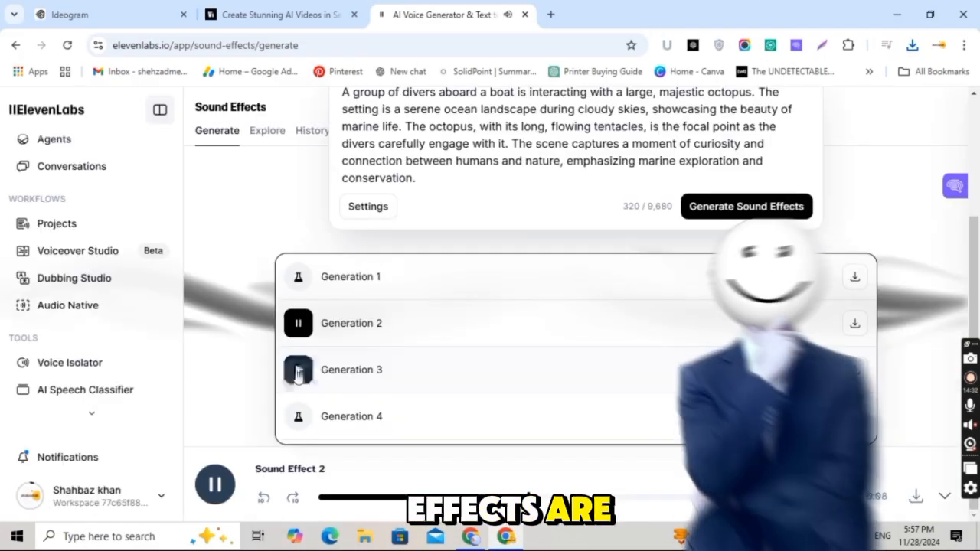
left_click(298, 370)
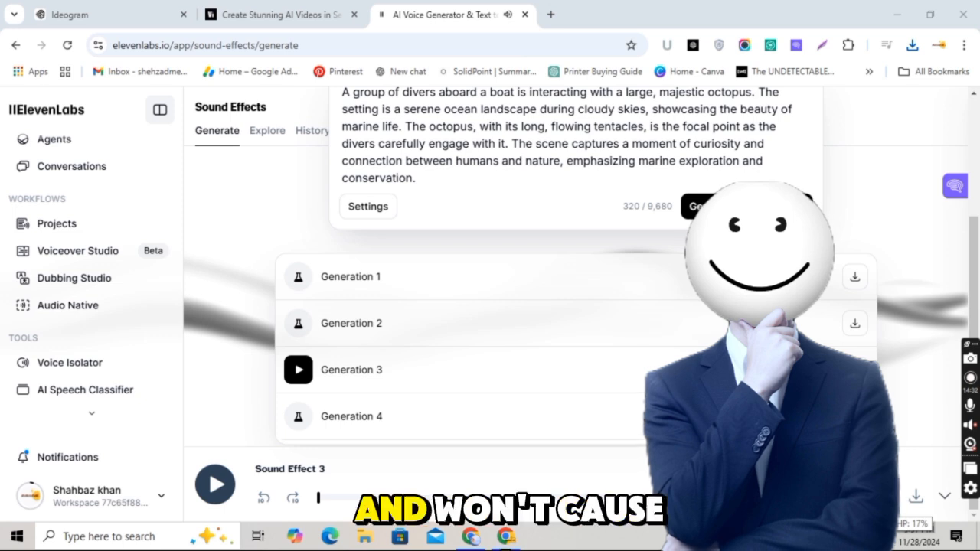
left_click(298, 417)
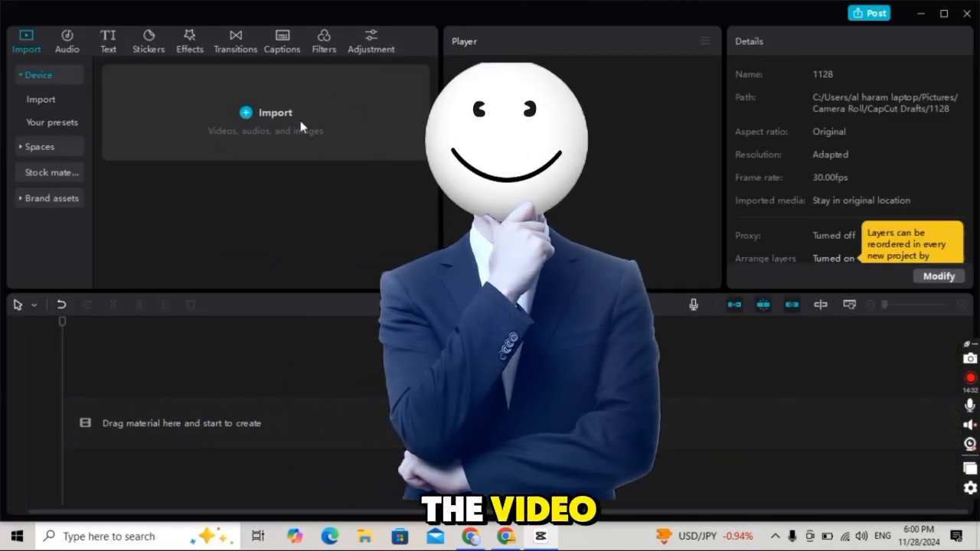
Step: Import the six downloaded Vidu MP4 octopus clips from Downloads into CapCut's media library
left_click(275, 113)
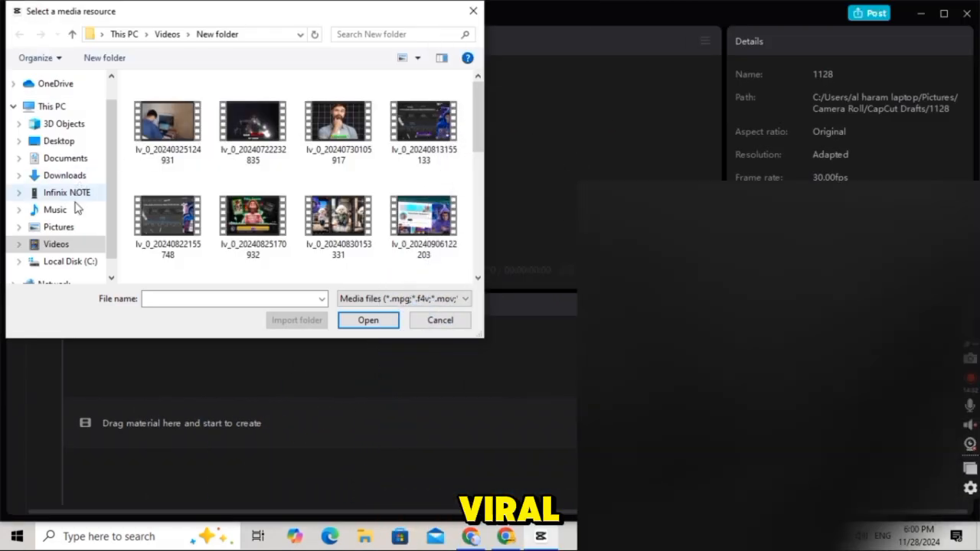
left_click(64, 175)
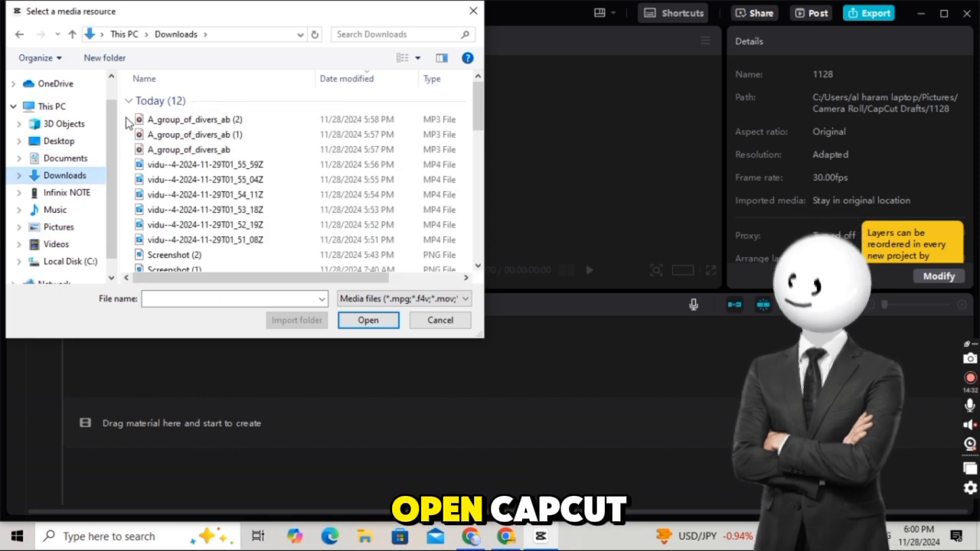
left_click(439, 320)
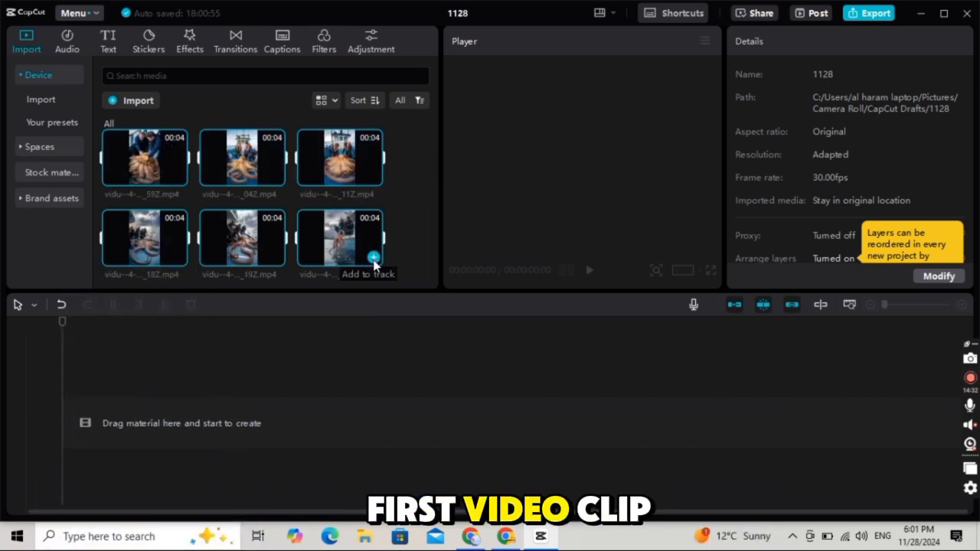
Step: Place the octopus clips on the timeline with the diver sound effects on the audio track
left_click(368, 257)
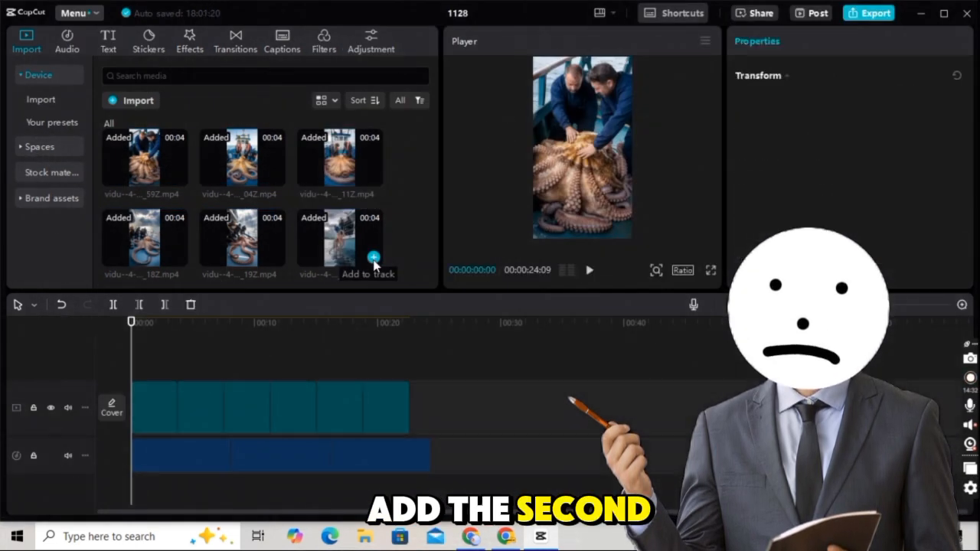
left_click(374, 257)
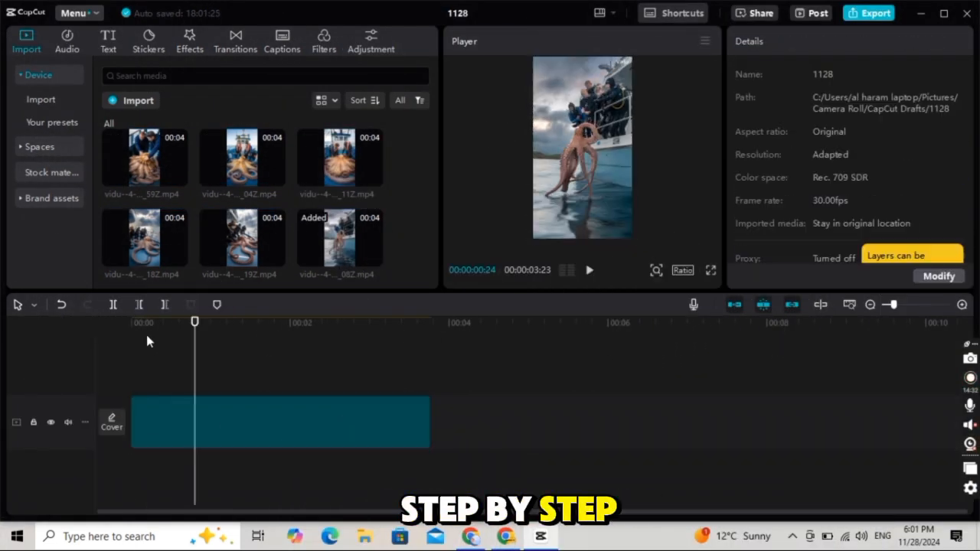
left_click(589, 270)
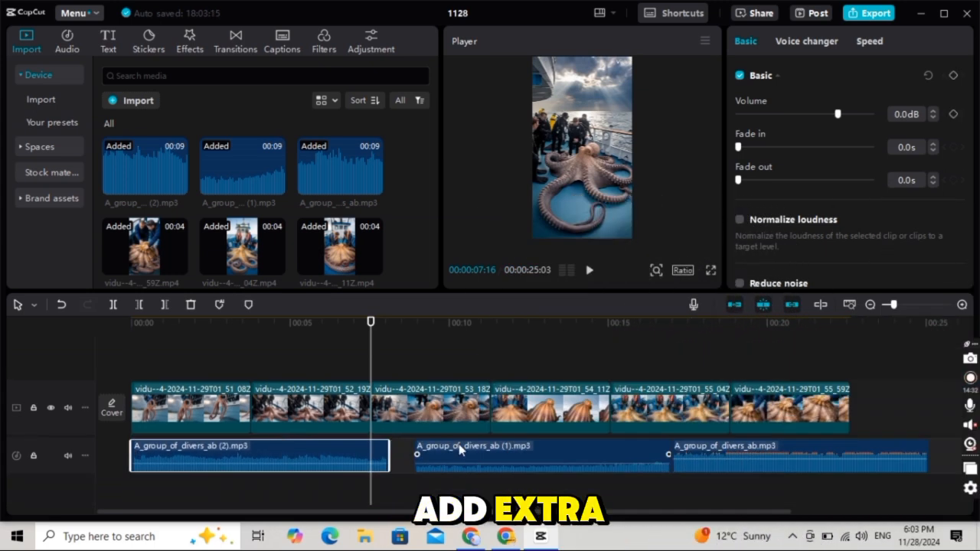
left_click(785, 456)
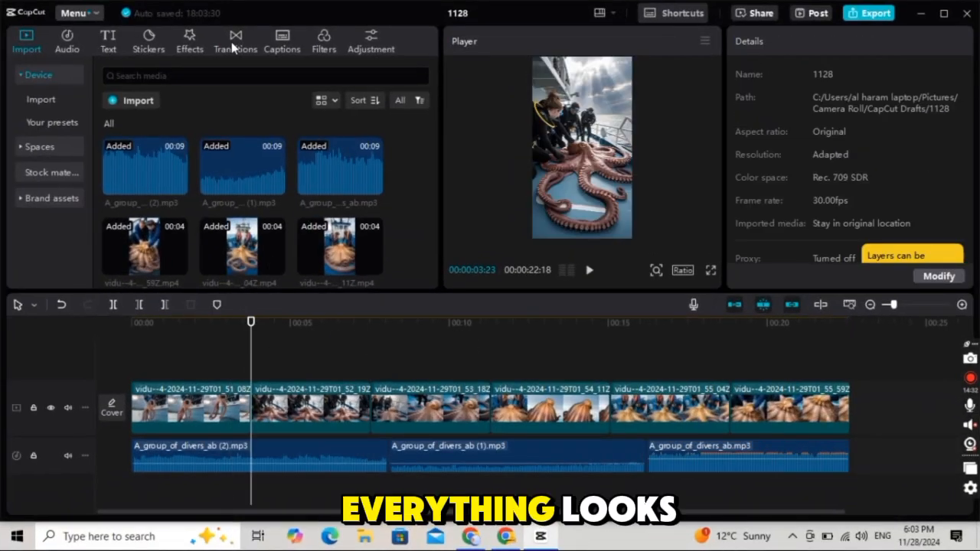
left_click(235, 40)
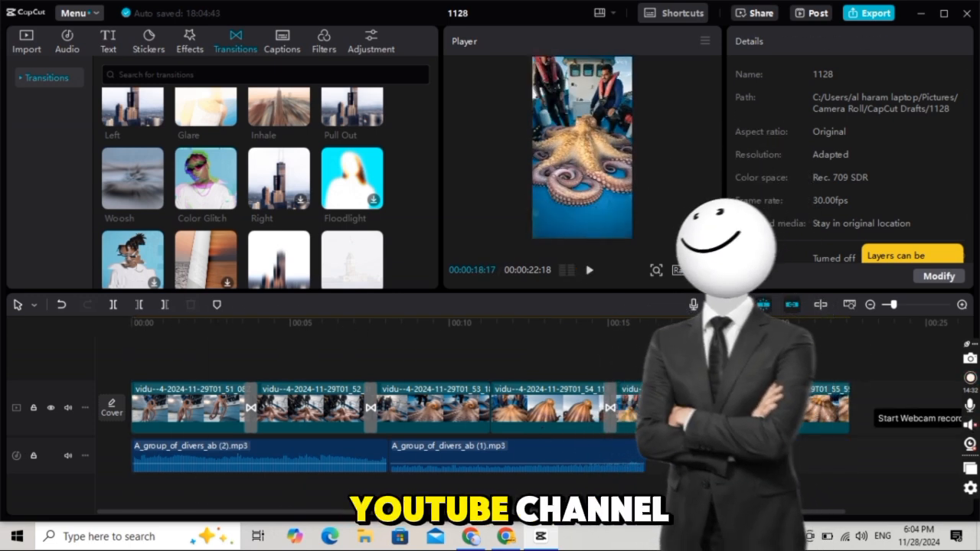
Step: Drop a transition between two octopus clips and export the 23-second video
left_click(778, 454)
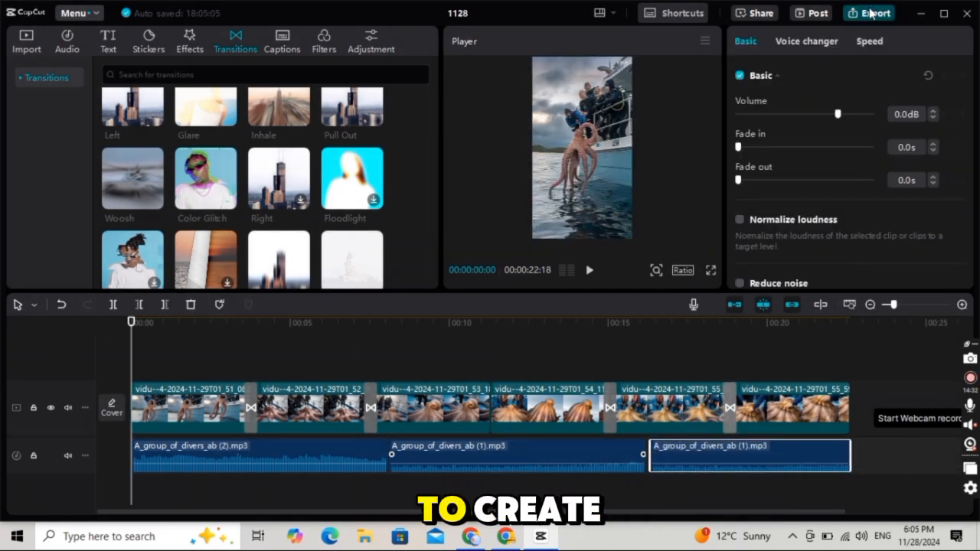
left_click(875, 12)
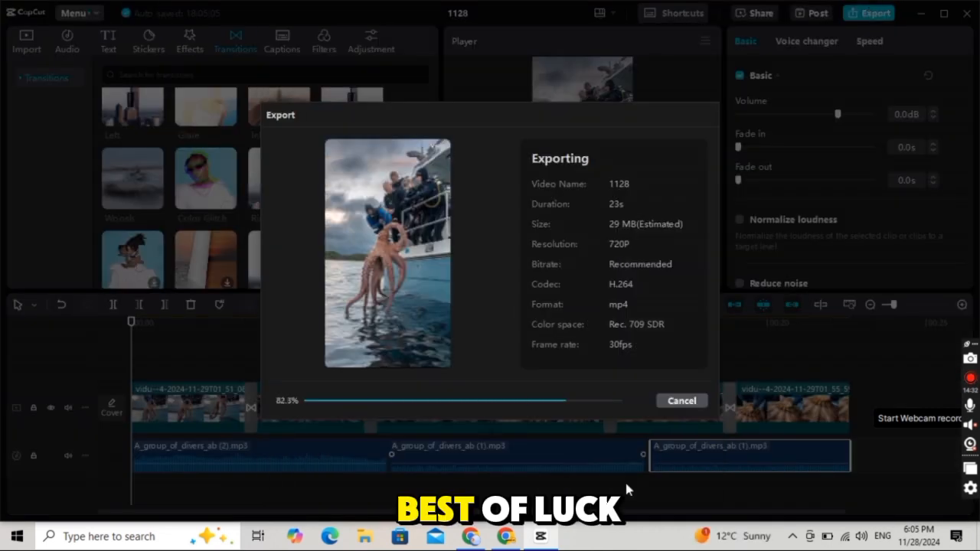